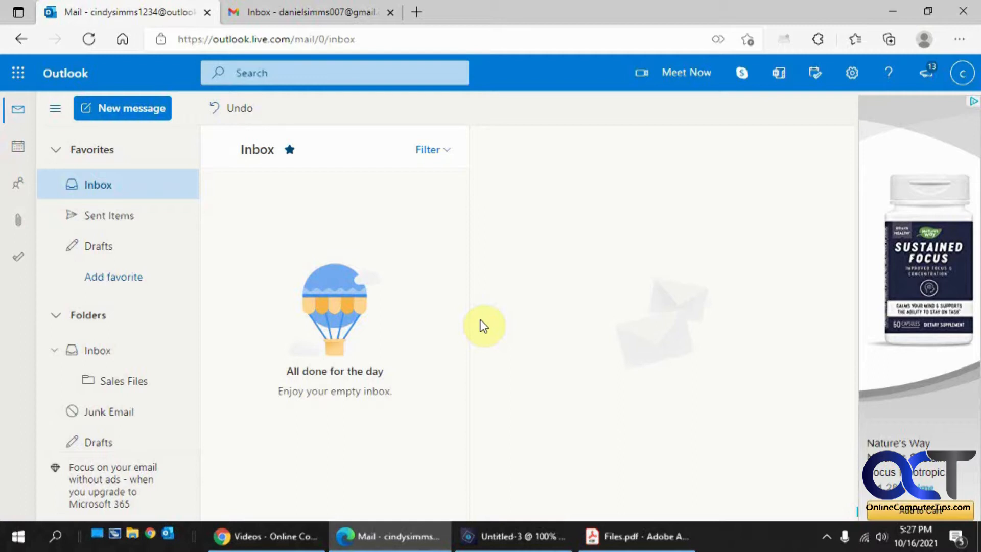
mouse_move(491, 319)
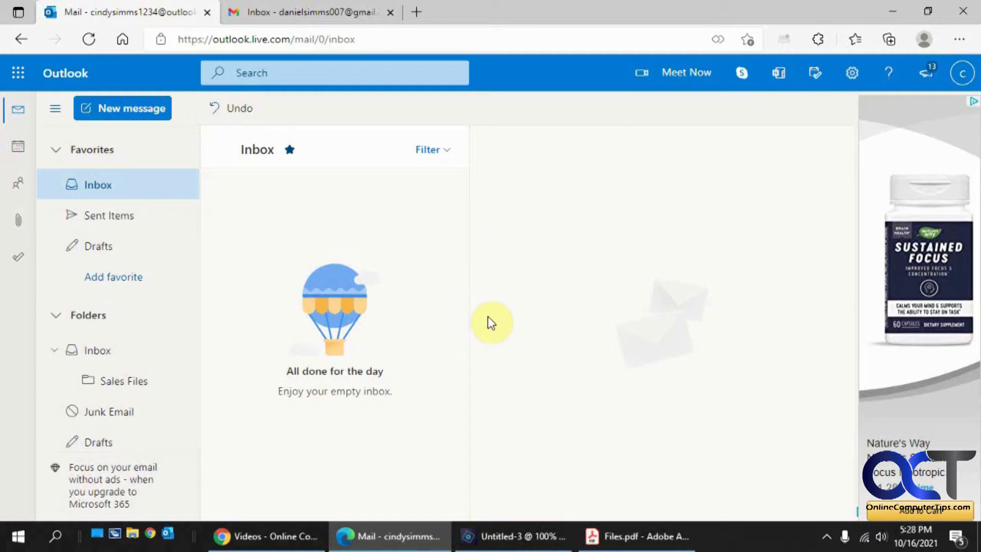
mouse_move(501, 226)
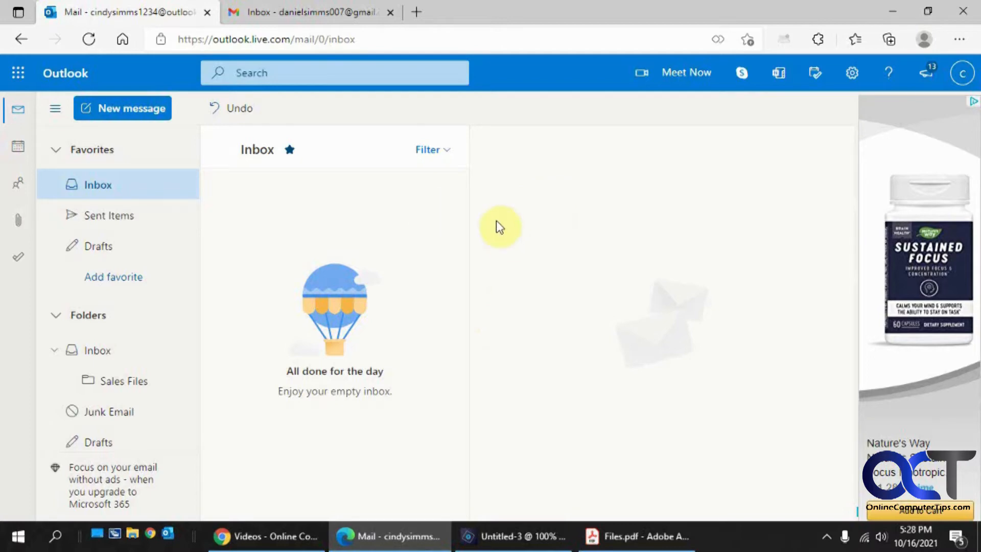
mouse_move(192, 211)
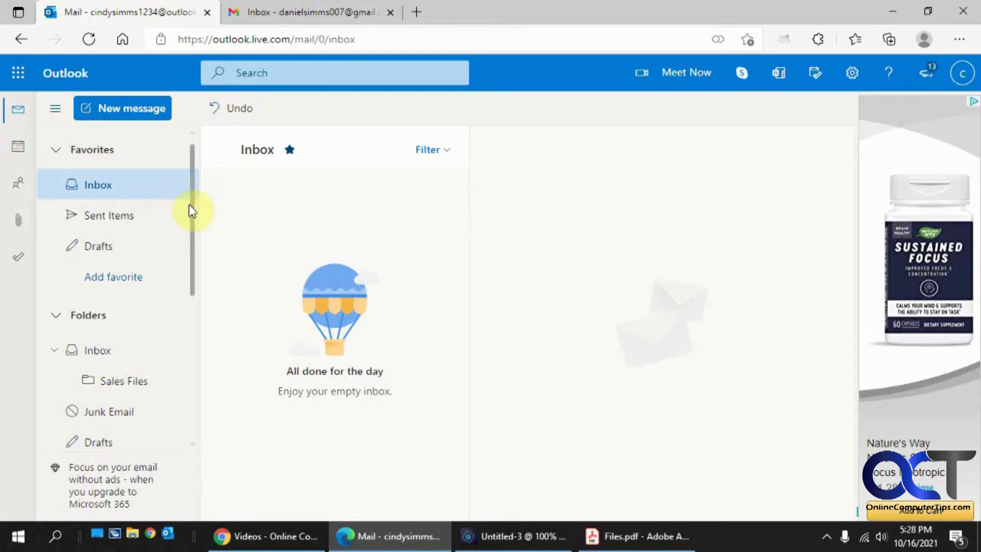
mouse_move(299, 244)
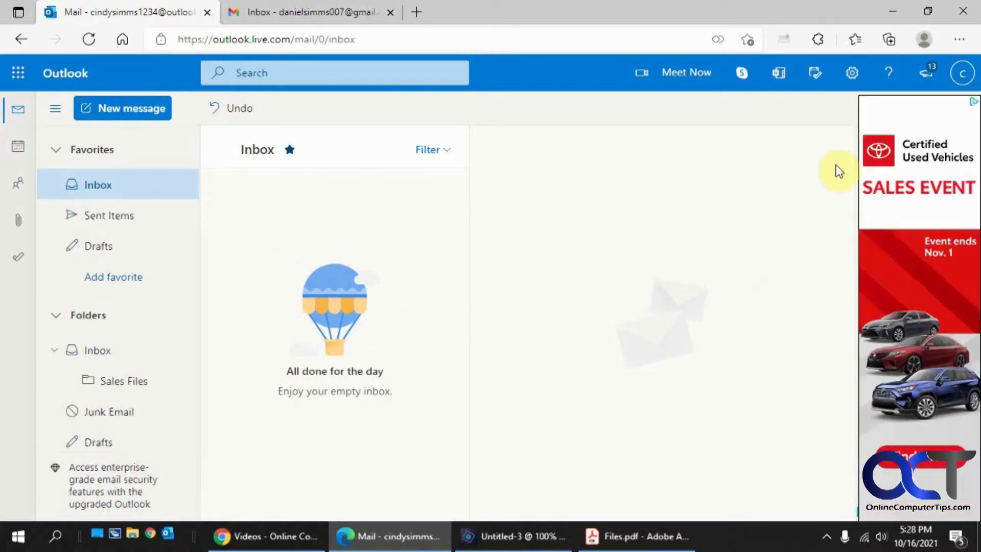
- Go from the Settings gear to the full settings' Mail > Rules page, still empty
left_click(852, 72)
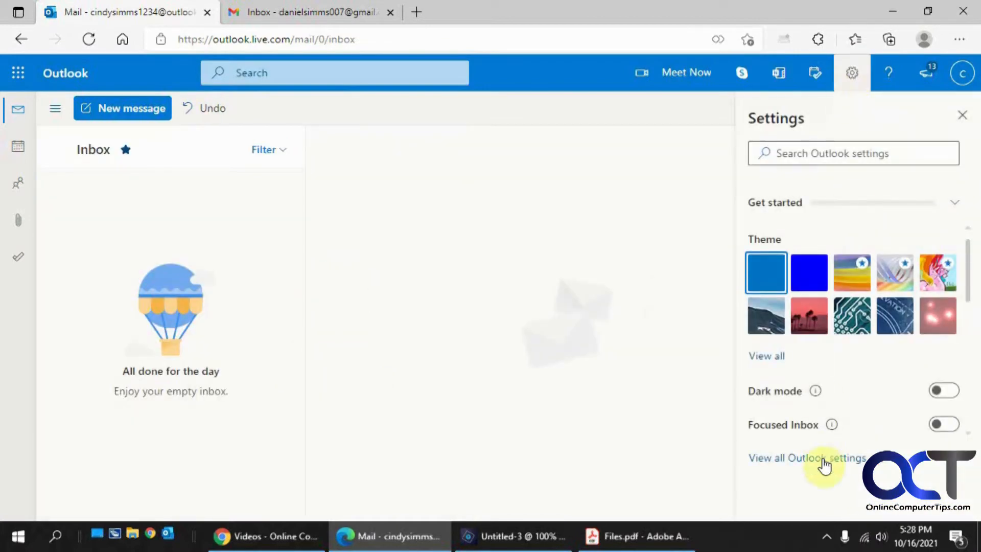
left_click(807, 458)
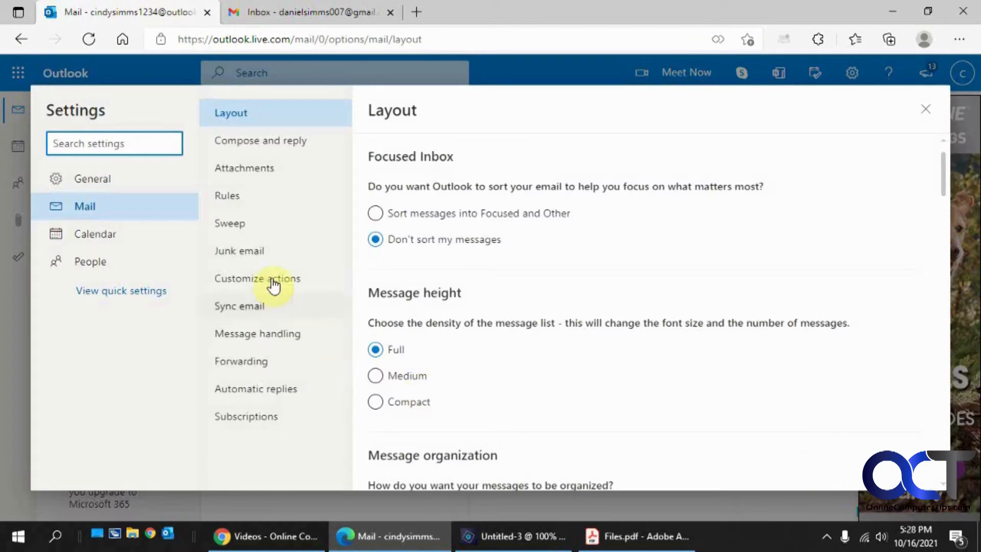
left_click(227, 195)
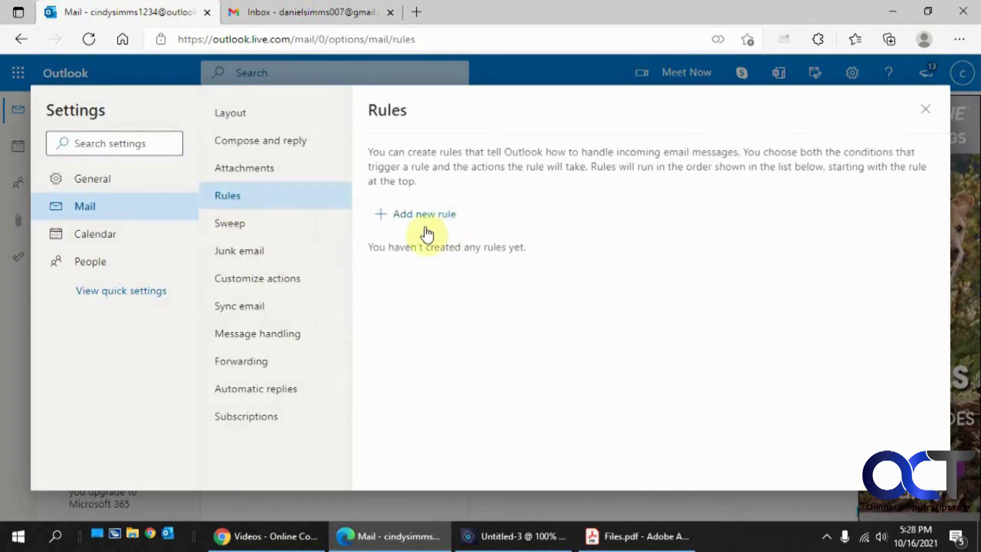
left_click(423, 213)
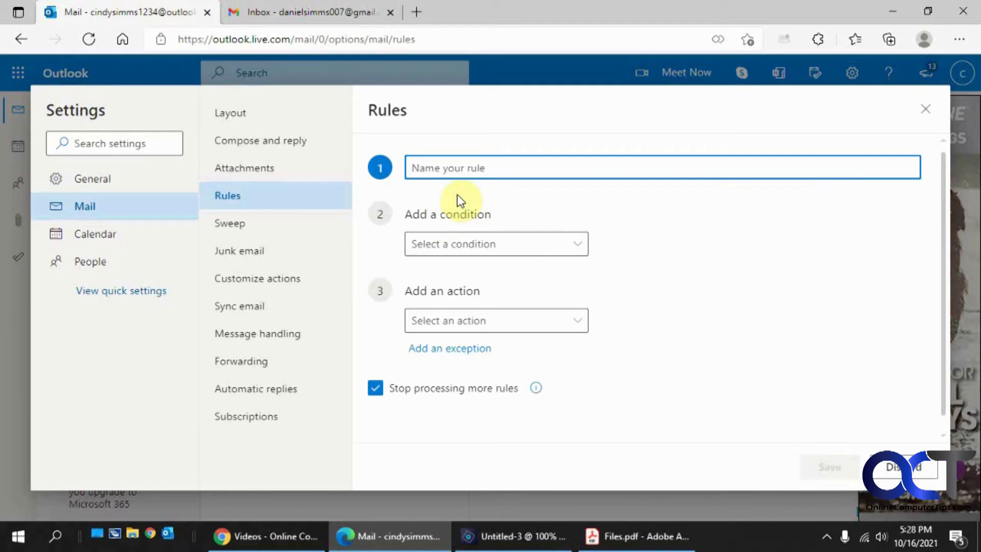
type("Danny")
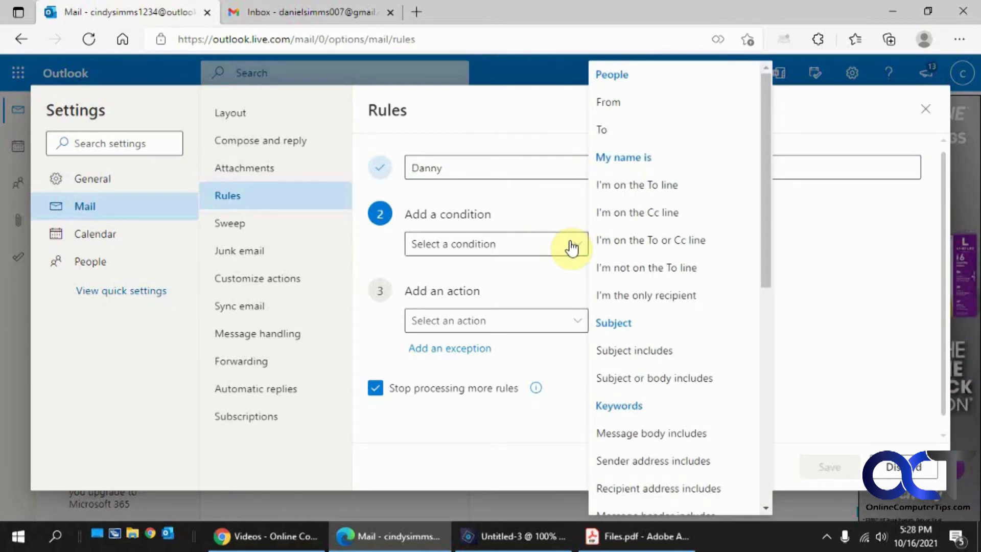
left_click(607, 102)
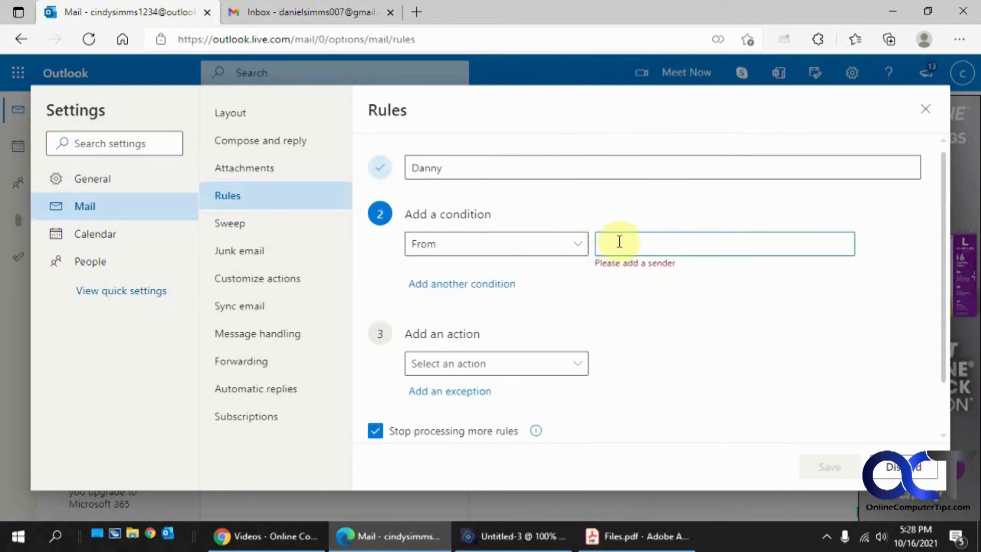
type("da")
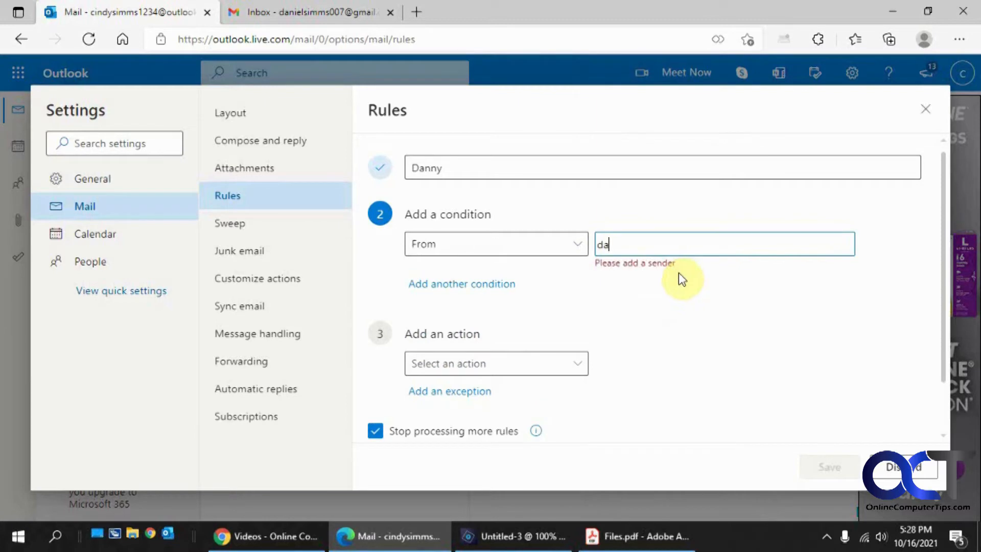
type("n")
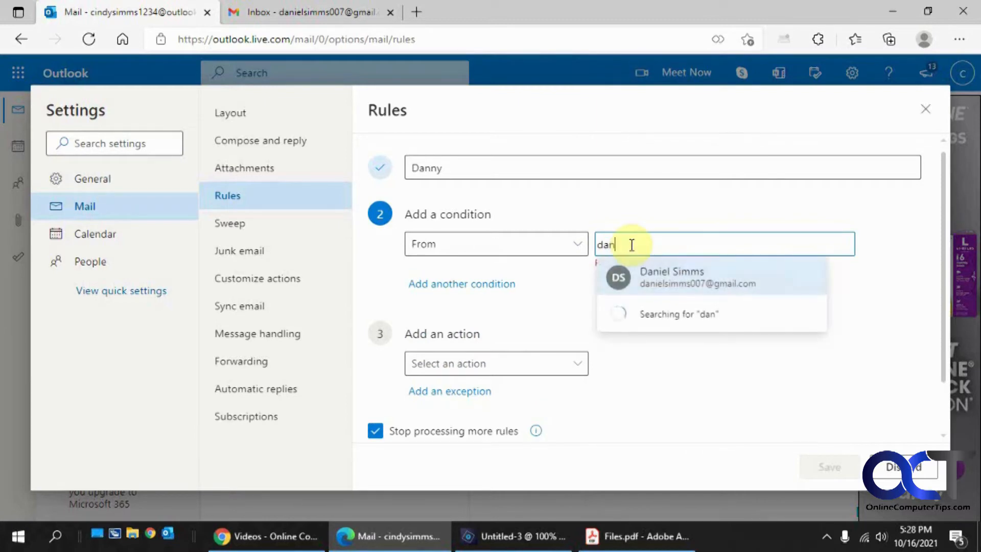
left_click(698, 277)
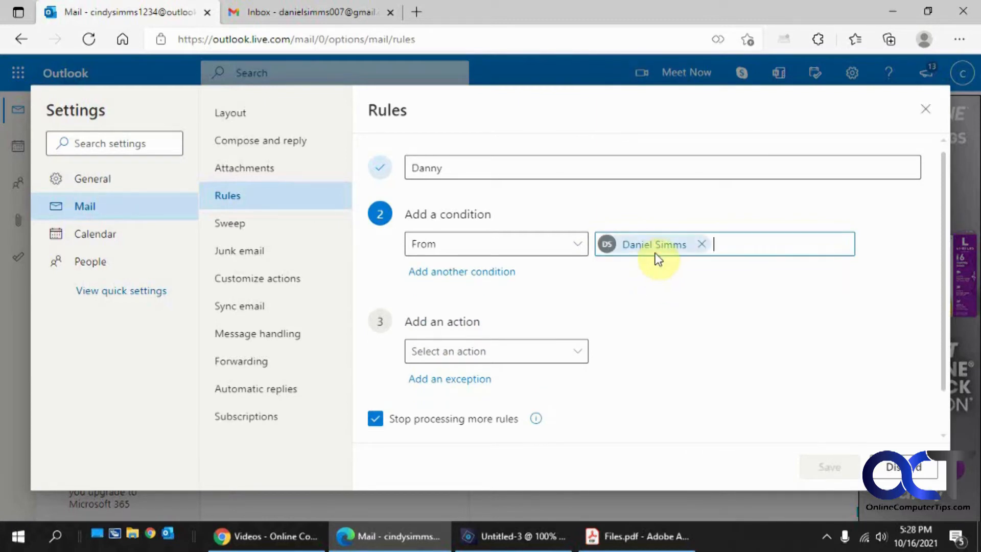
mouse_move(460, 325)
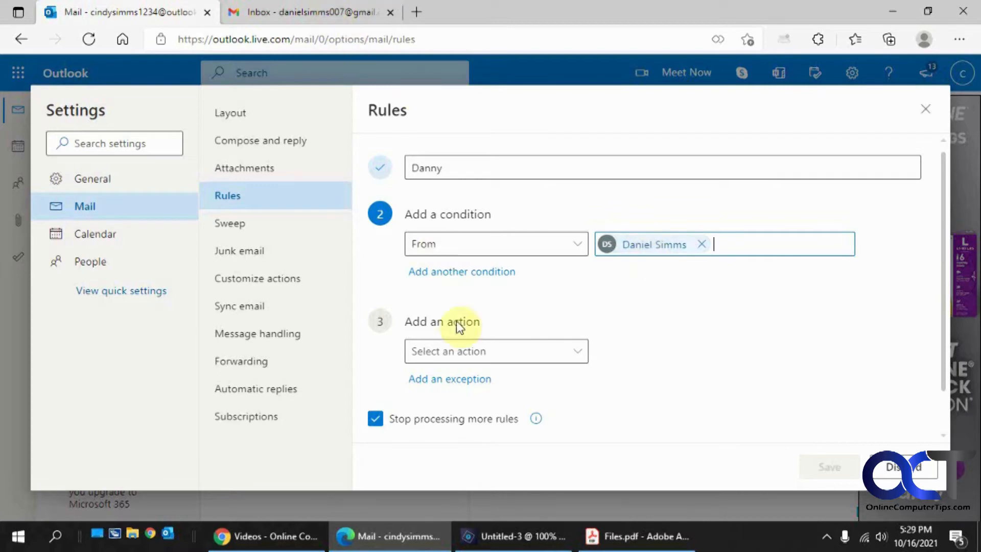
left_click(495, 350)
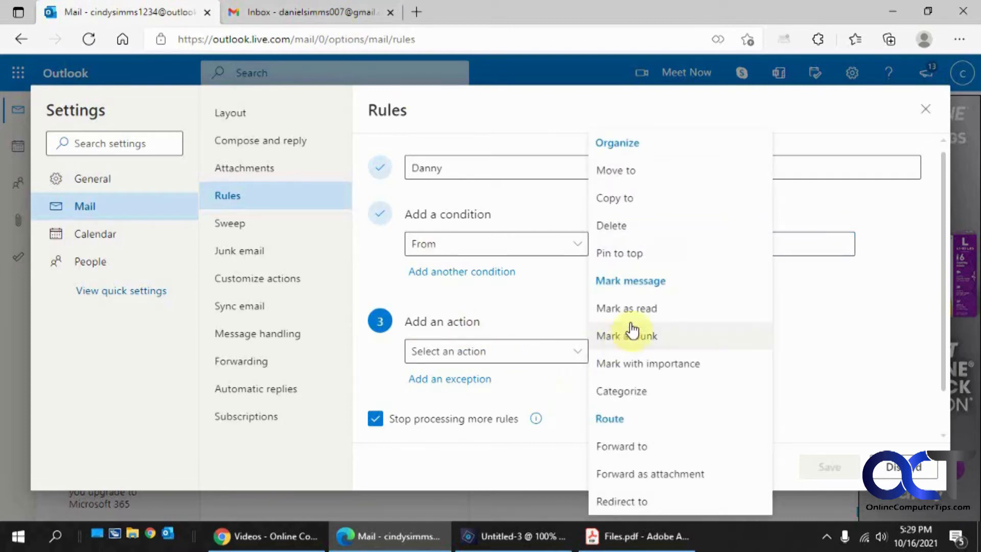
- Set the action to Mark as Junk with an exception for subject or body including 'sales files'
left_click(626, 335)
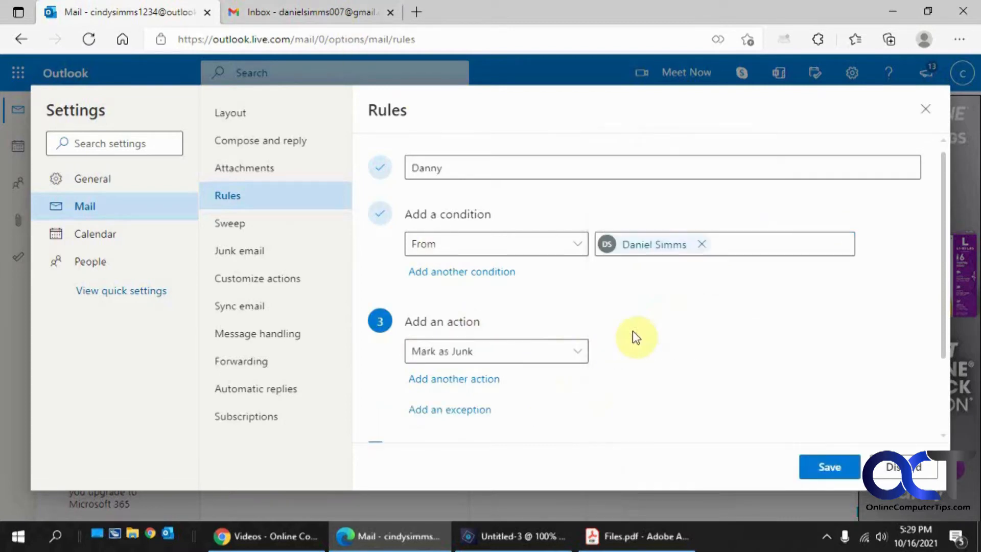
mouse_move(634, 349)
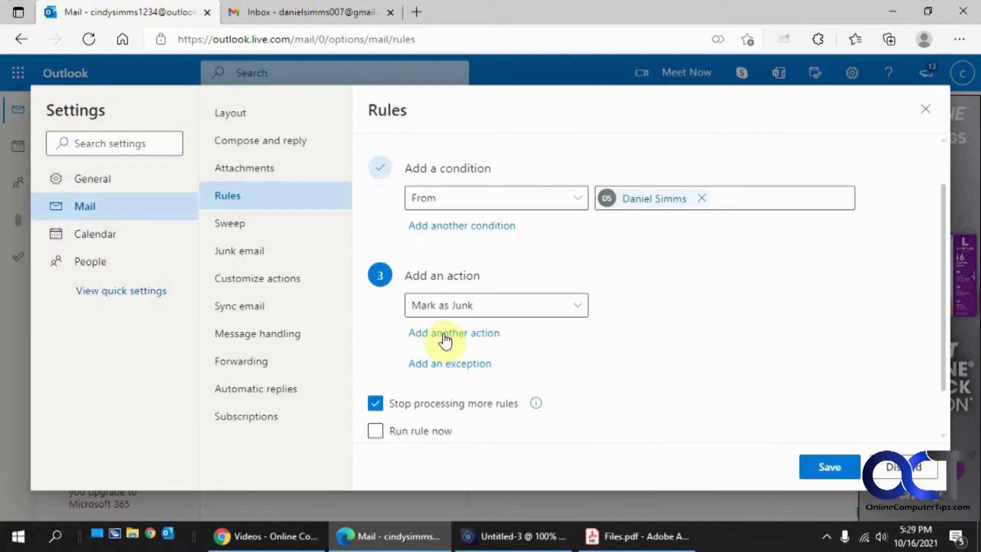
mouse_move(532, 385)
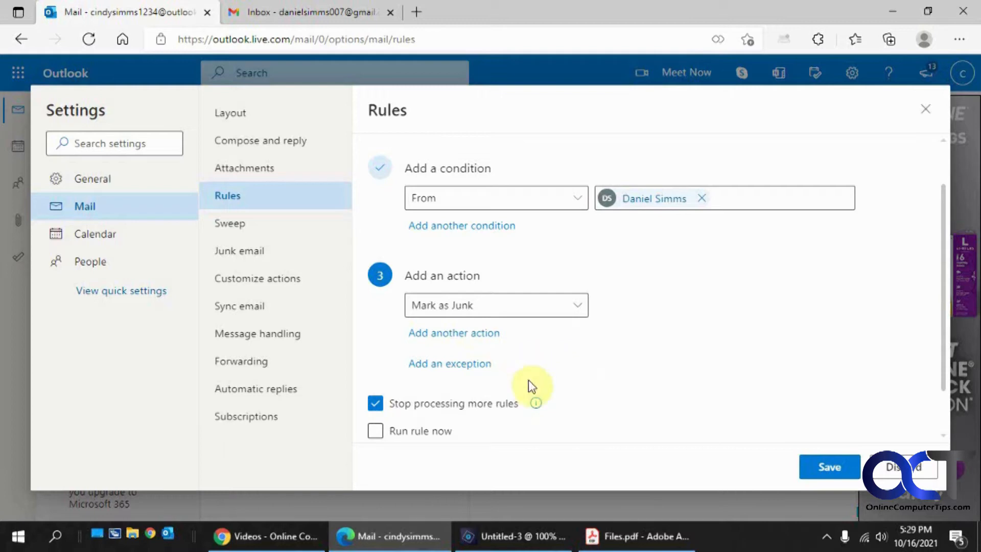
left_click(450, 363)
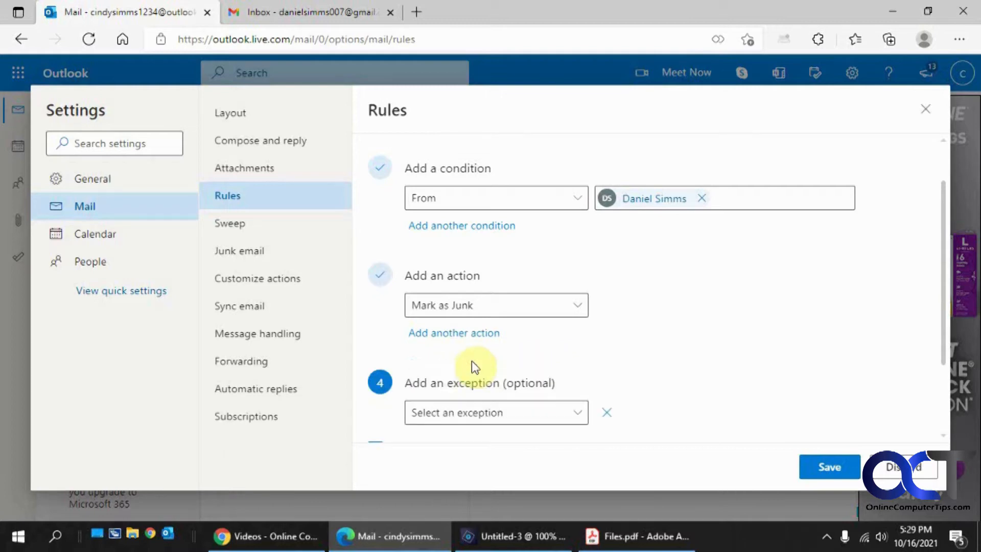
scroll("down", 3)
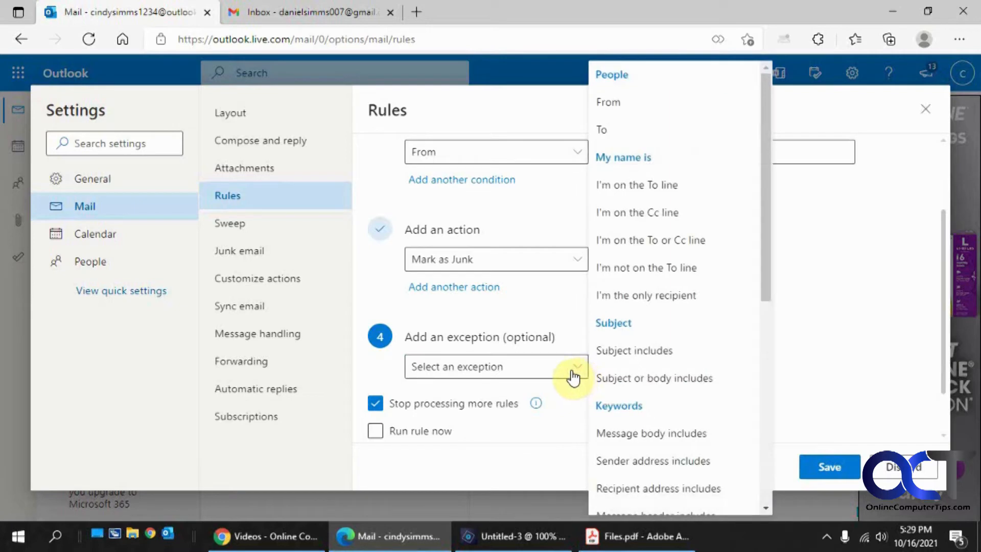
mouse_move(663, 385)
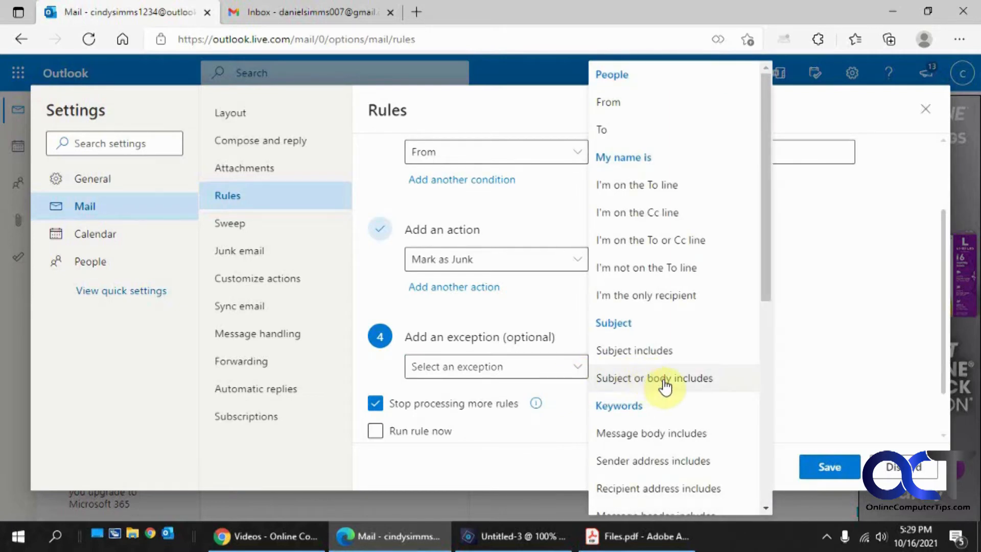
left_click(654, 378)
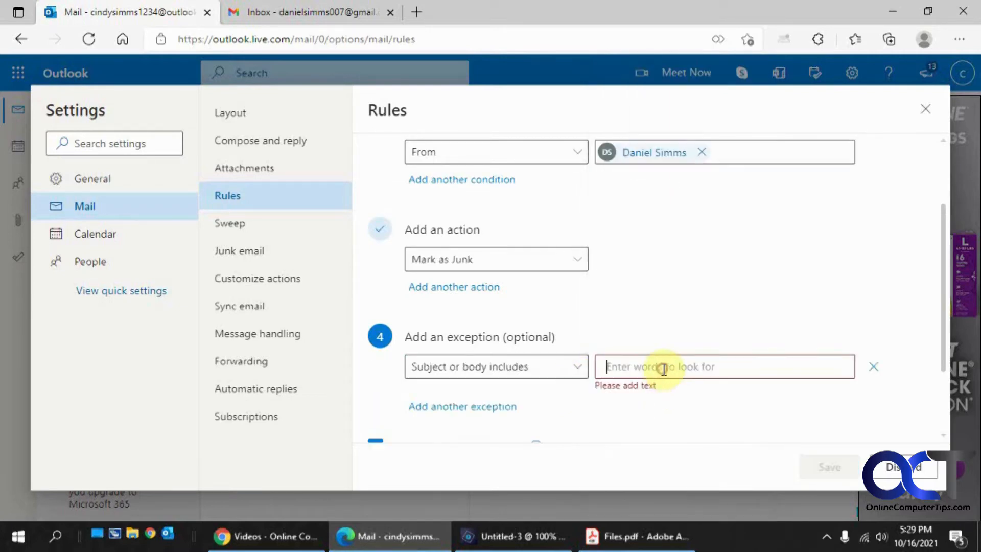
type("sales files")
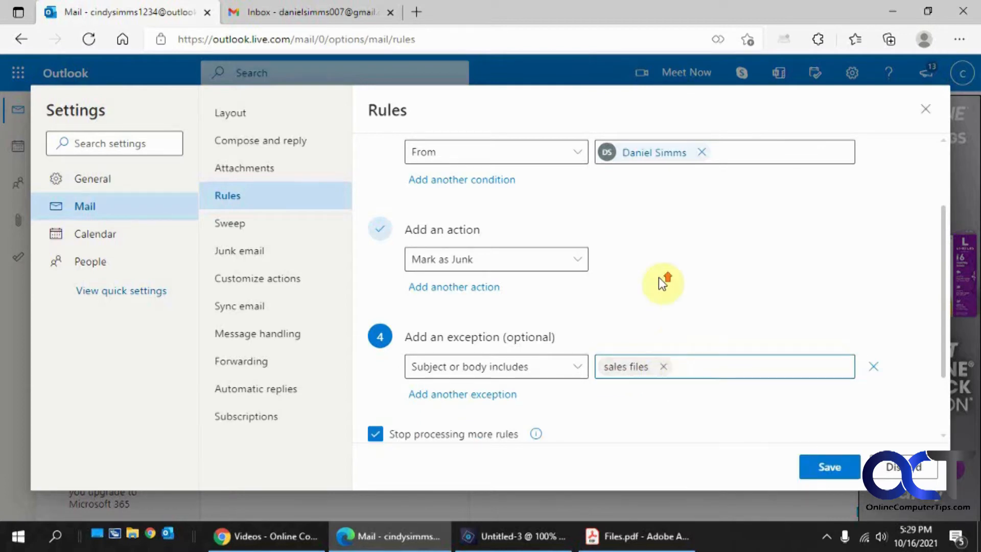
- Review the rule's condition, action and exception, then save the Danny rule
scroll("up", 3)
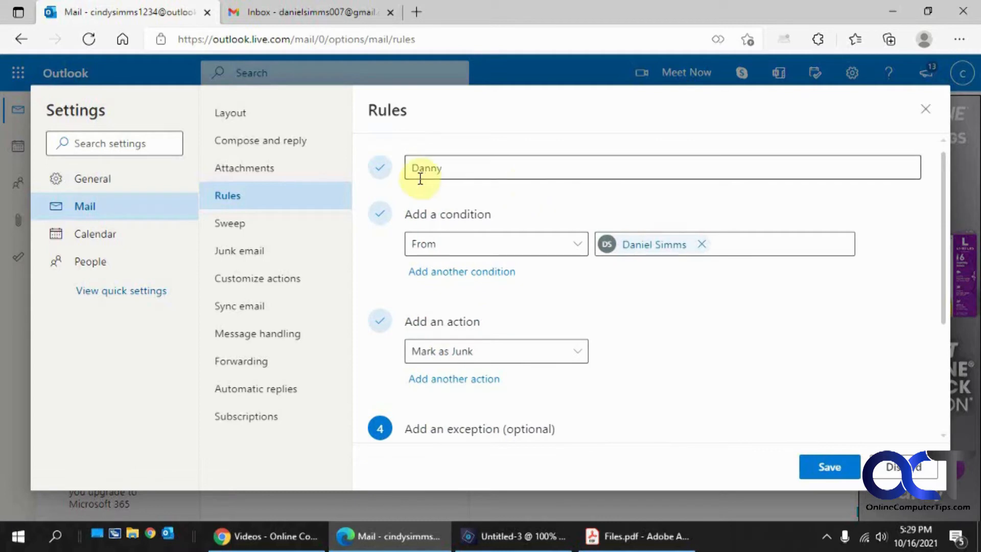
mouse_move(439, 253)
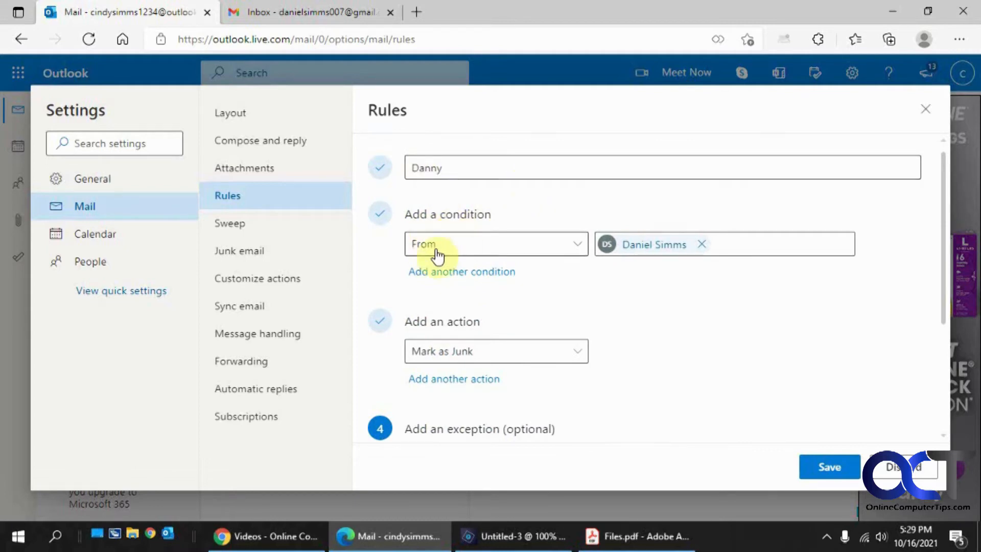
mouse_move(672, 253)
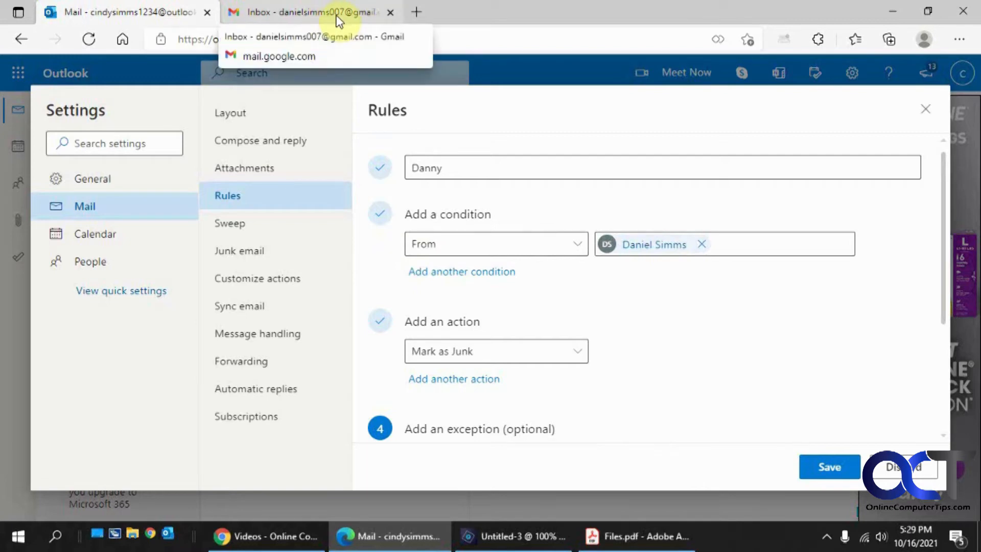
mouse_move(490, 333)
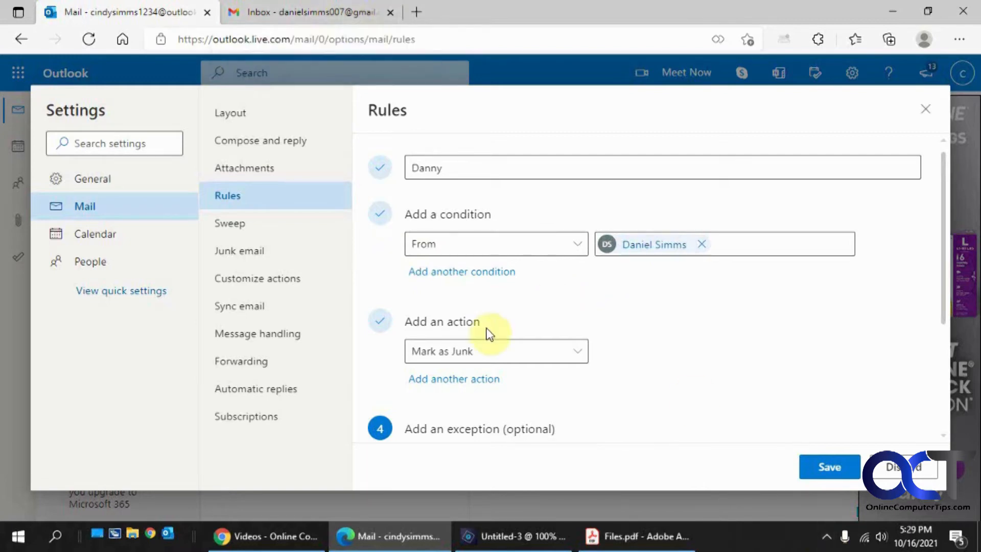
scroll("down", 3)
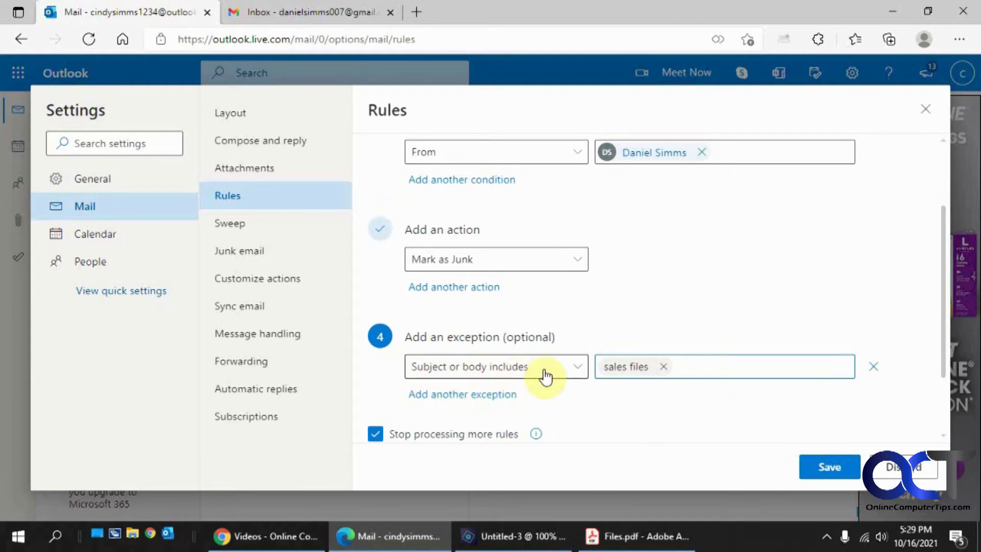
scroll("down", 3)
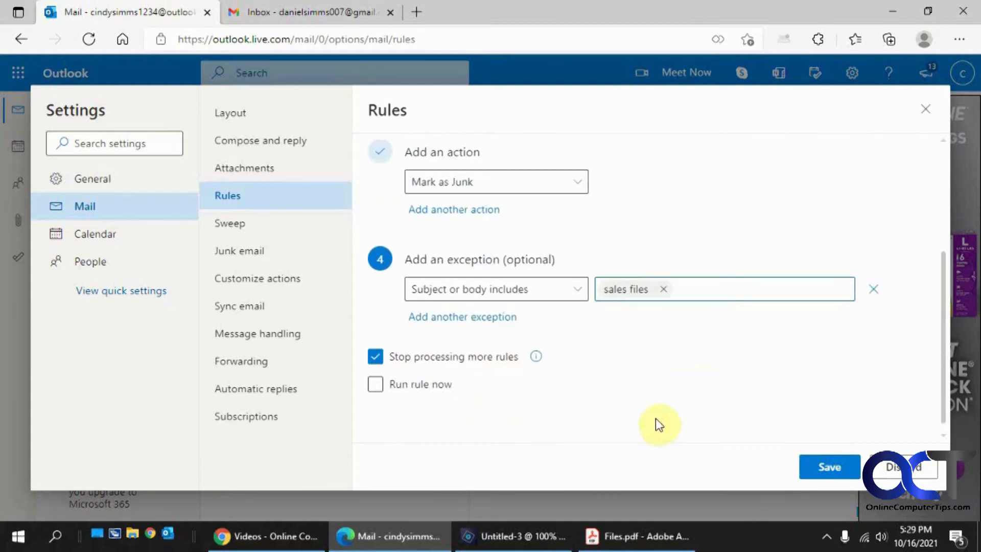
left_click(829, 467)
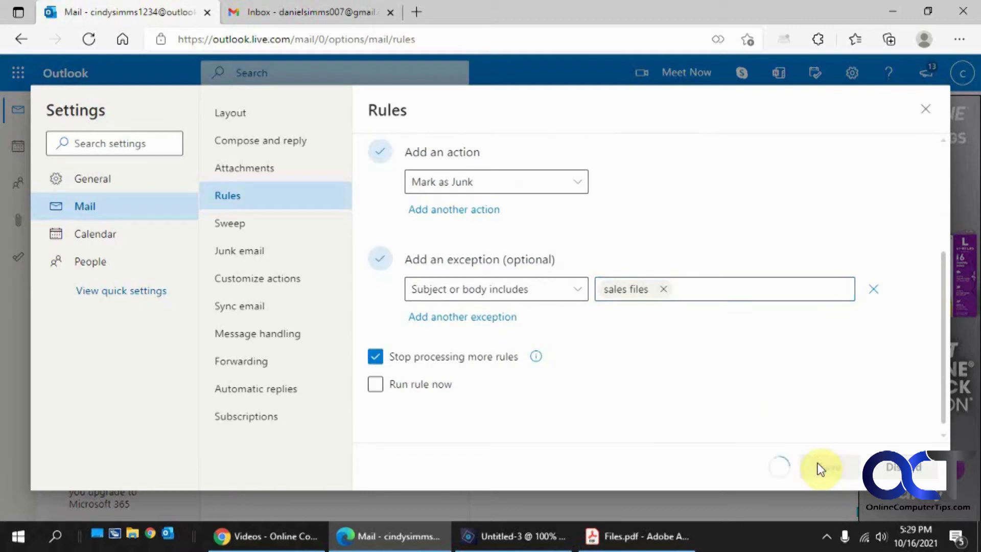
- Confirm the saved Danny rule in the list and close settings to the Inbox
left_click(821, 466)
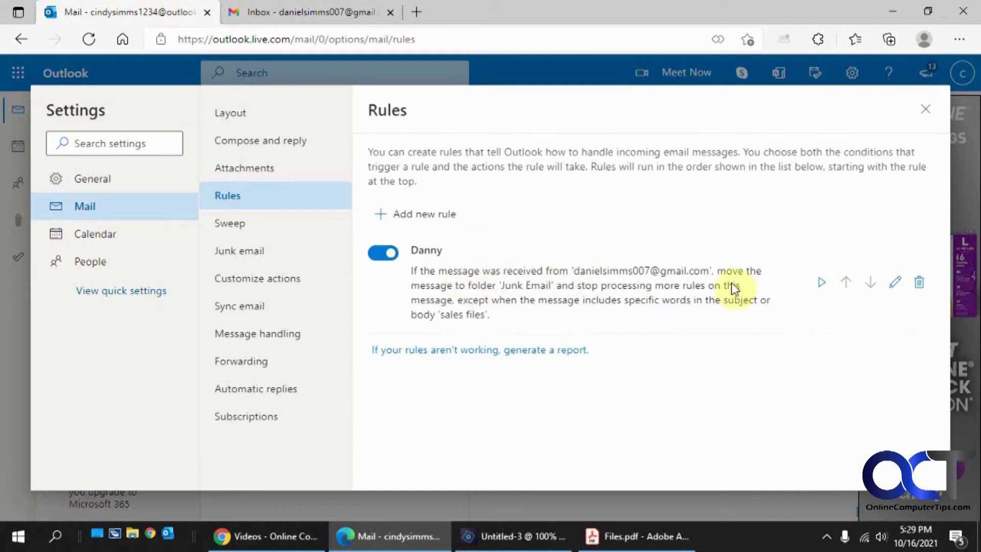
mouse_move(857, 288)
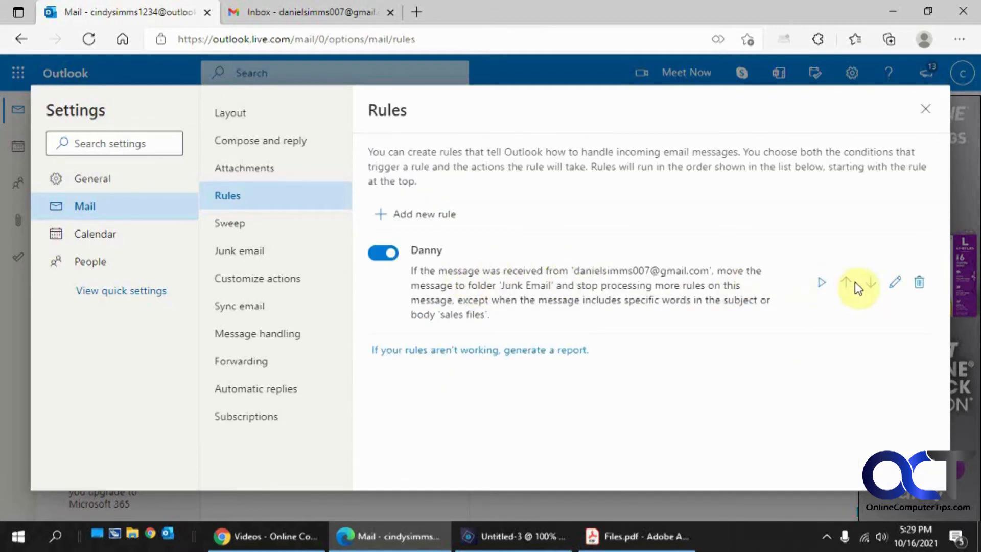
mouse_move(560, 282)
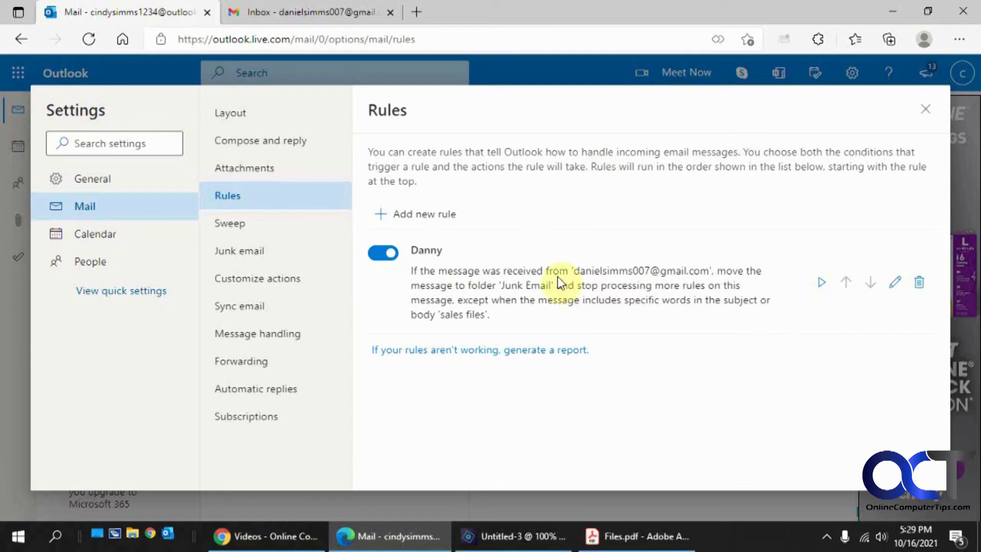
mouse_move(864, 361)
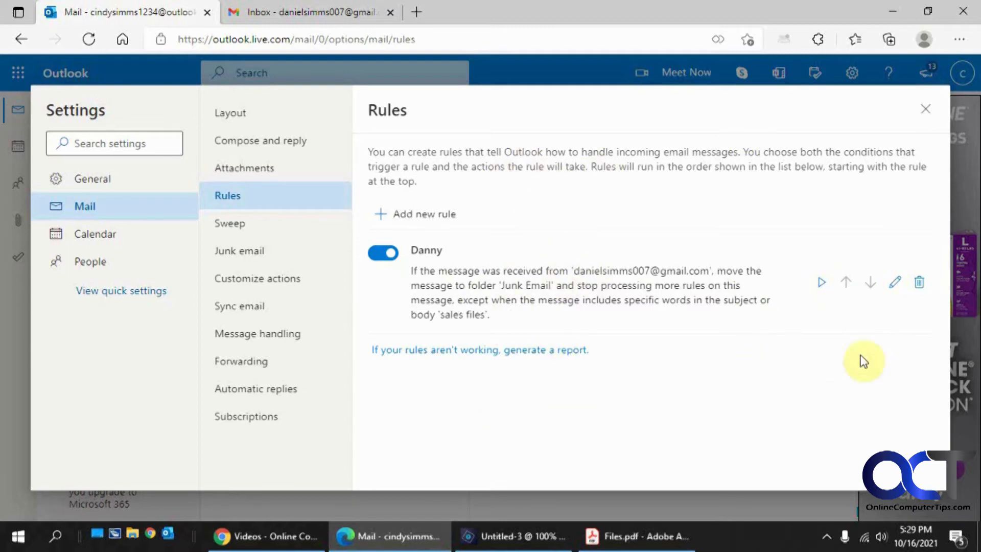
mouse_move(895, 282)
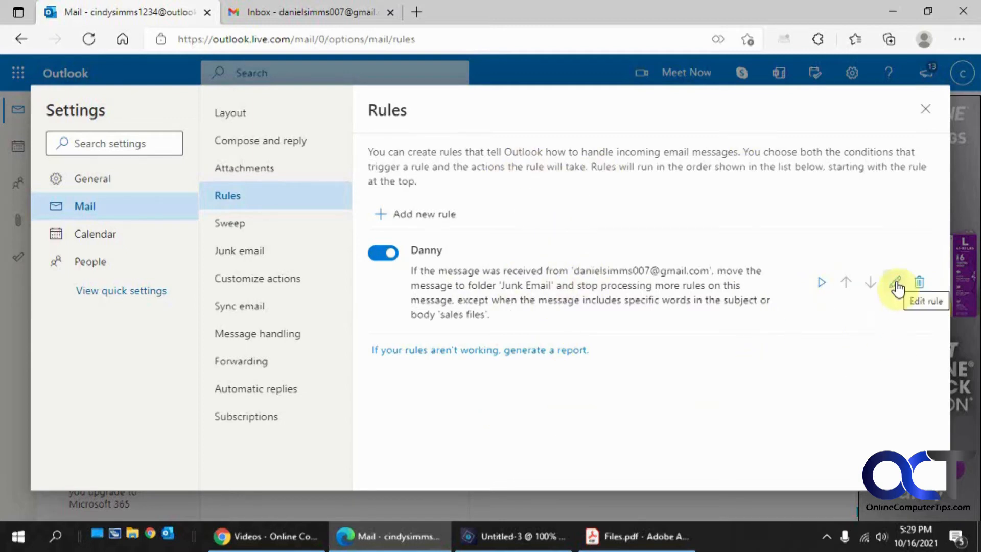
mouse_move(919, 282)
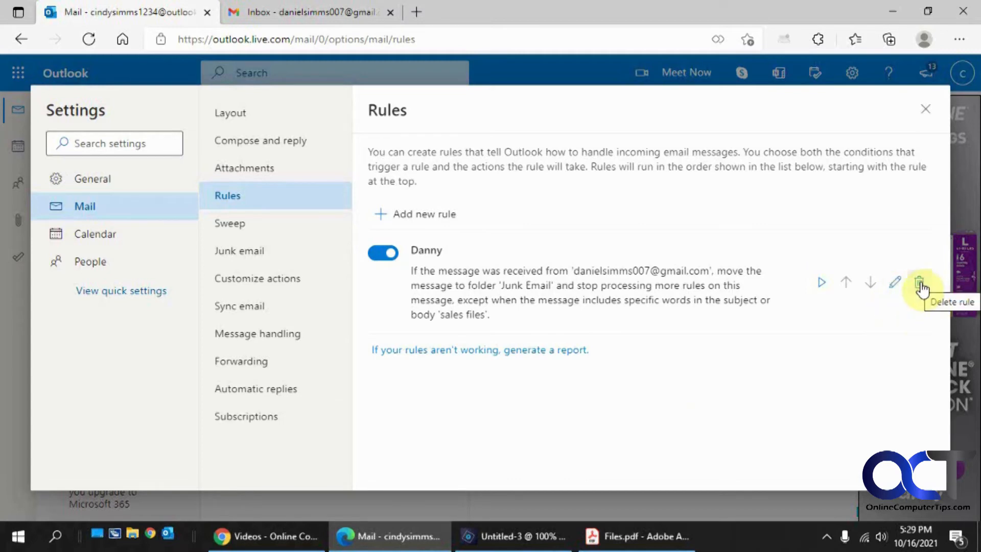
left_click(926, 109)
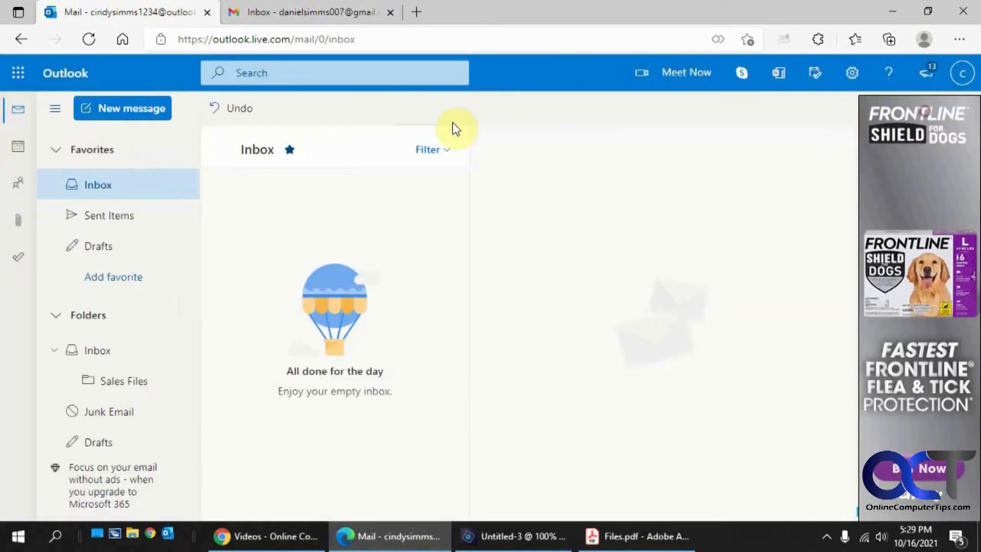
left_click(310, 12)
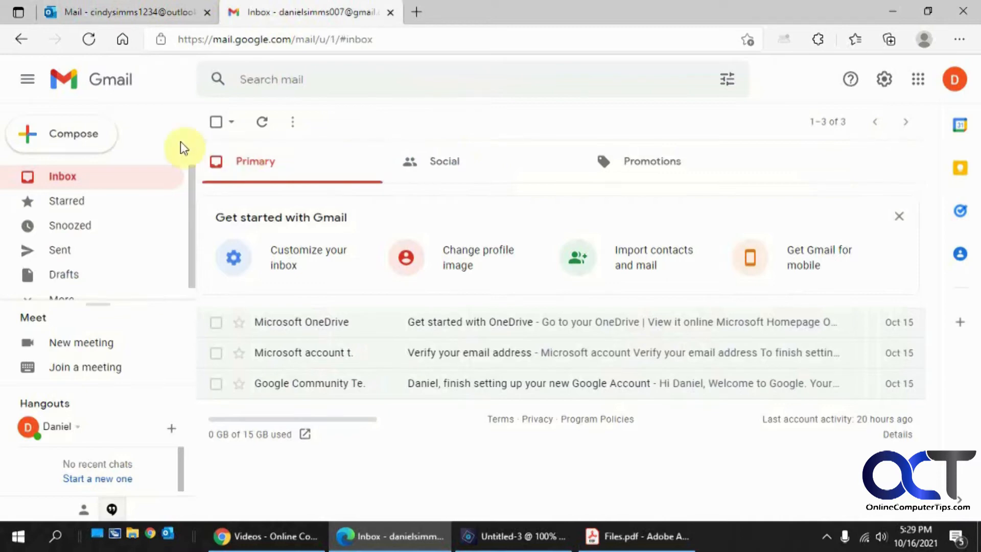
left_click(62, 133)
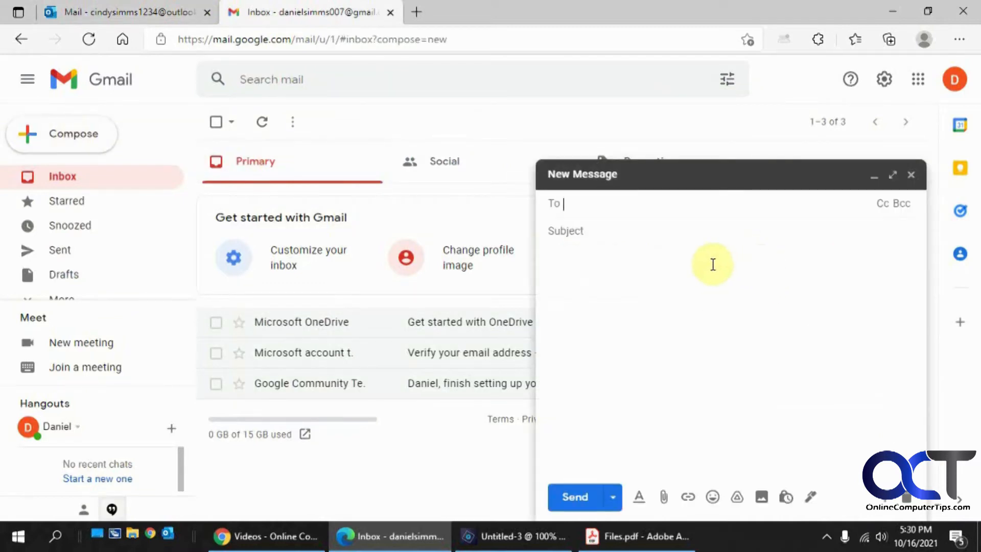
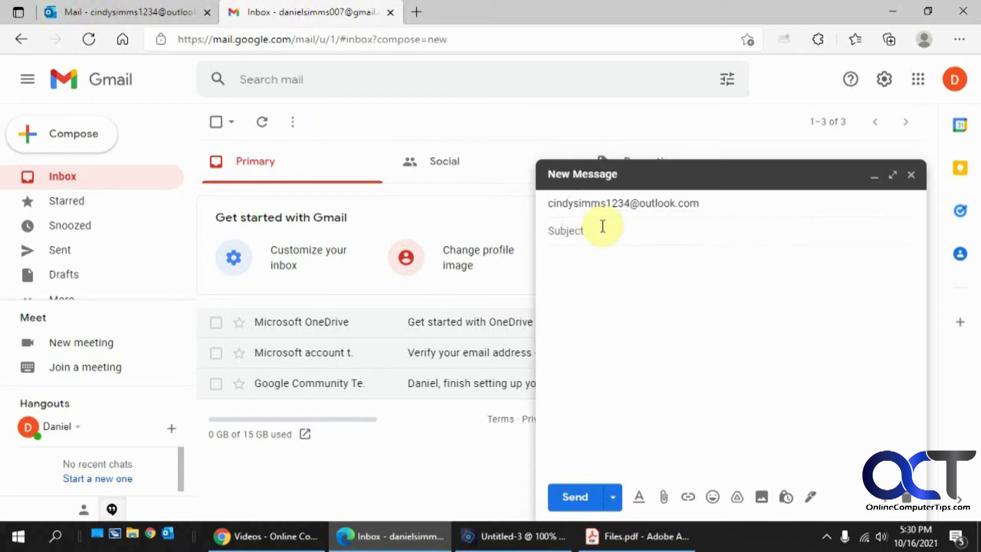
type("Hi Cind")
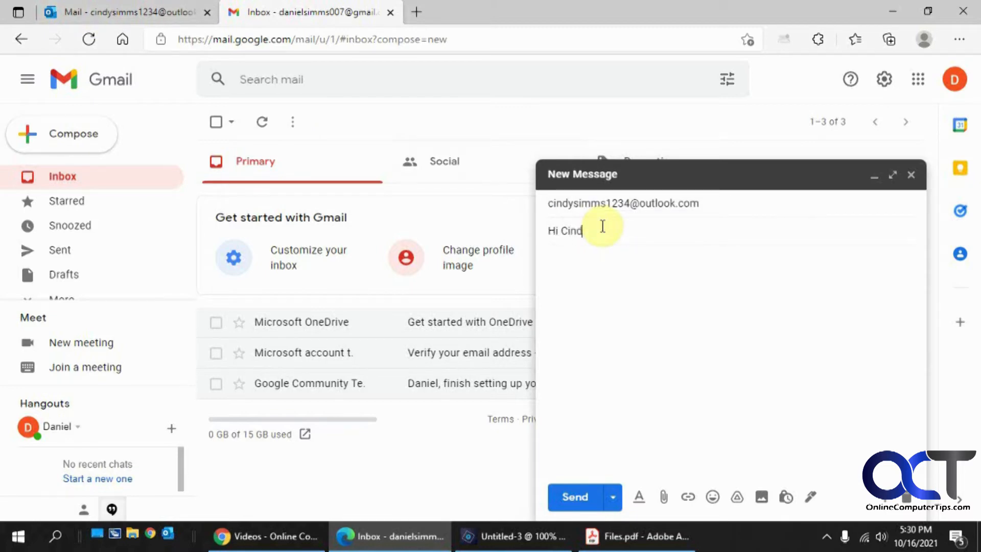
type("y")
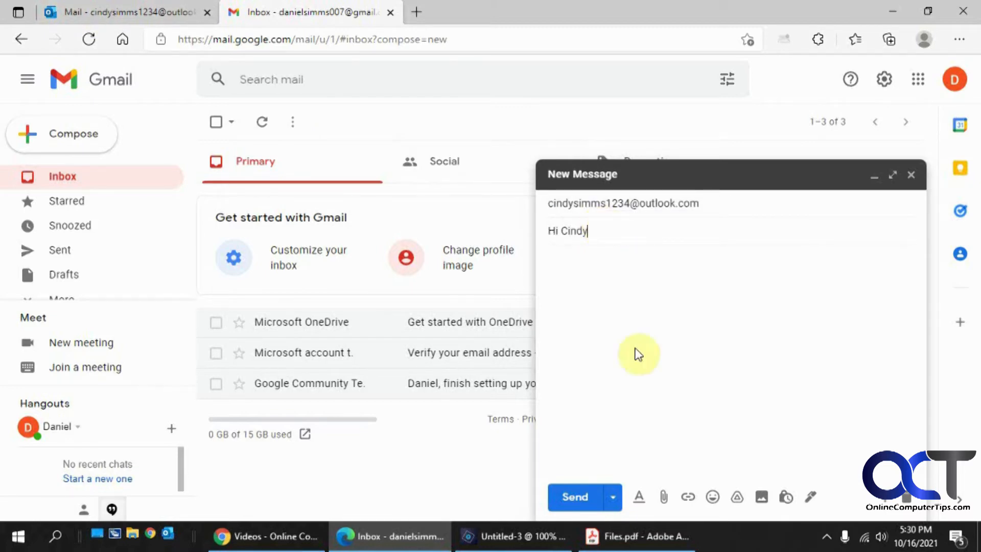
left_click(573, 496)
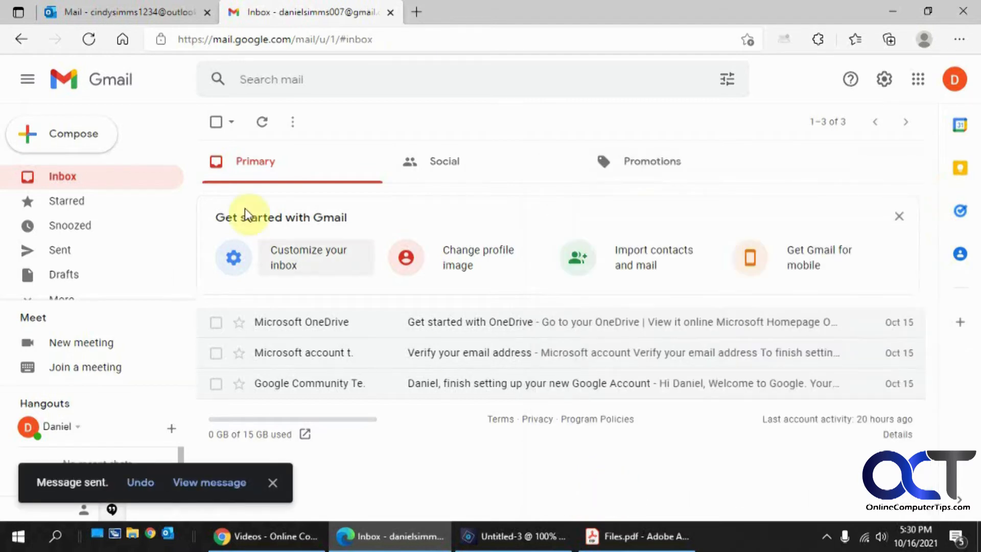
left_click(113, 12)
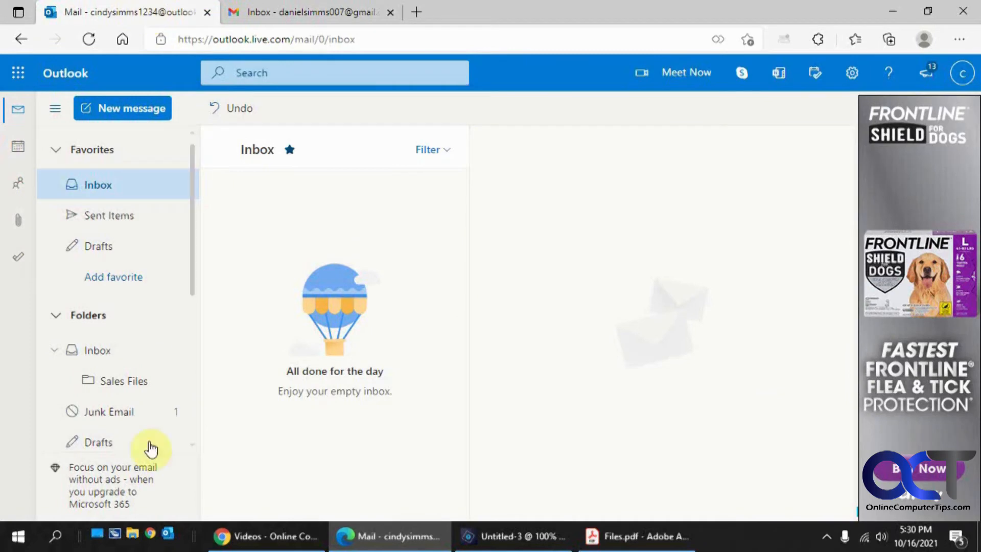
left_click(109, 411)
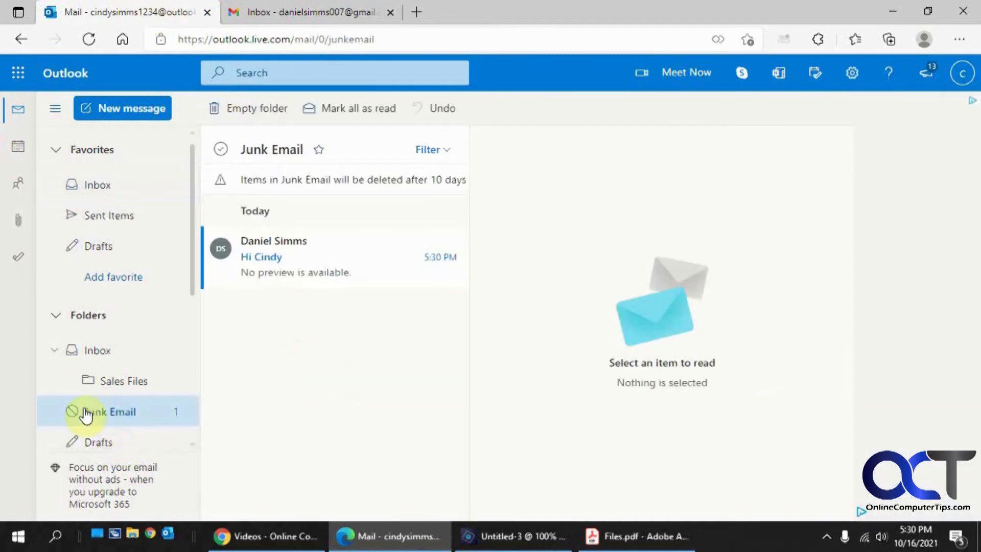
mouse_move(236, 315)
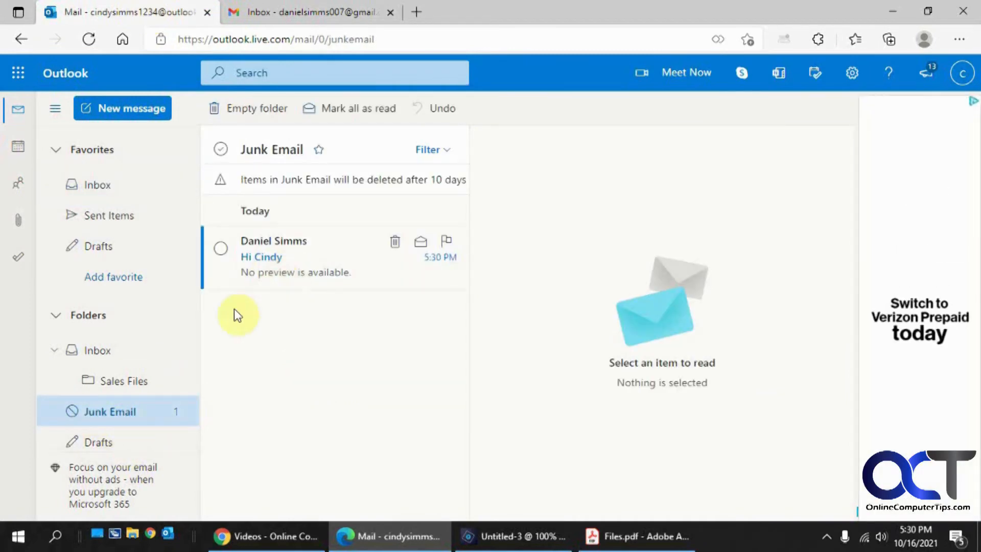
left_click(98, 184)
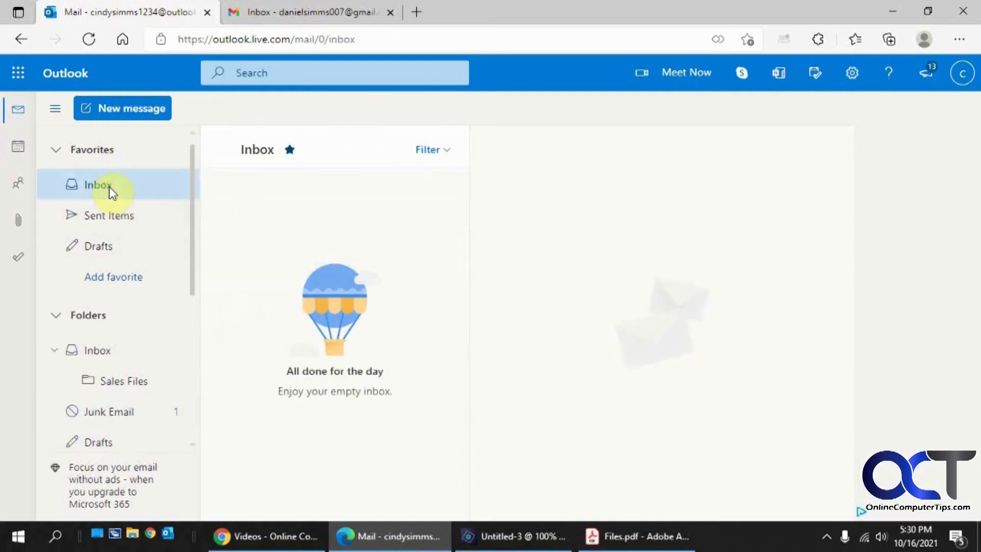
left_click(307, 12)
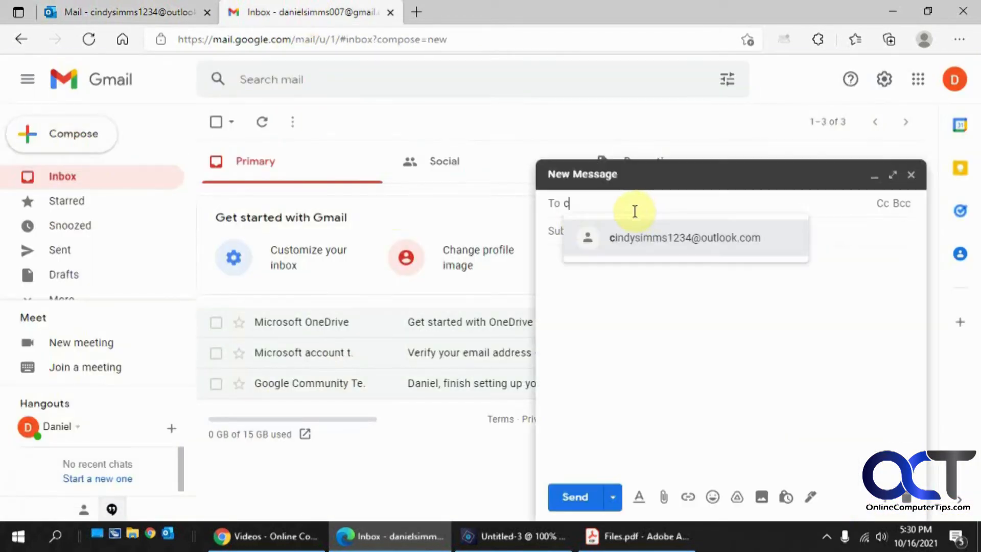
left_click(685, 237)
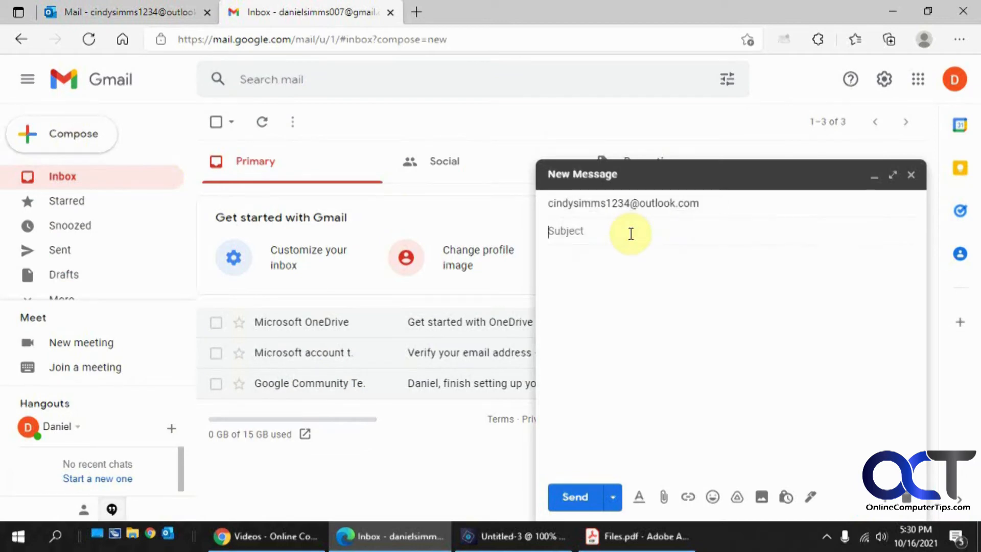
type("sales files")
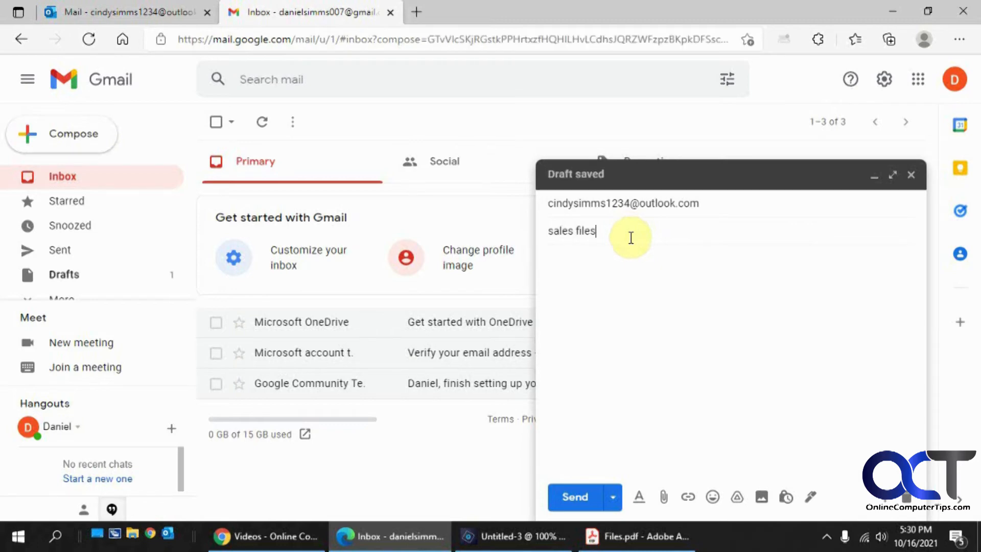
mouse_move(637, 419)
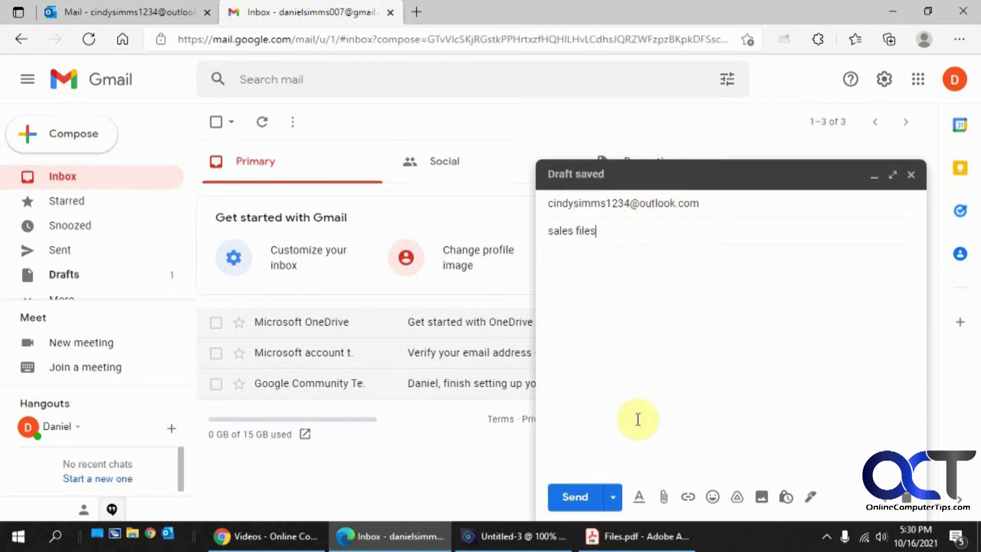
left_click(573, 497)
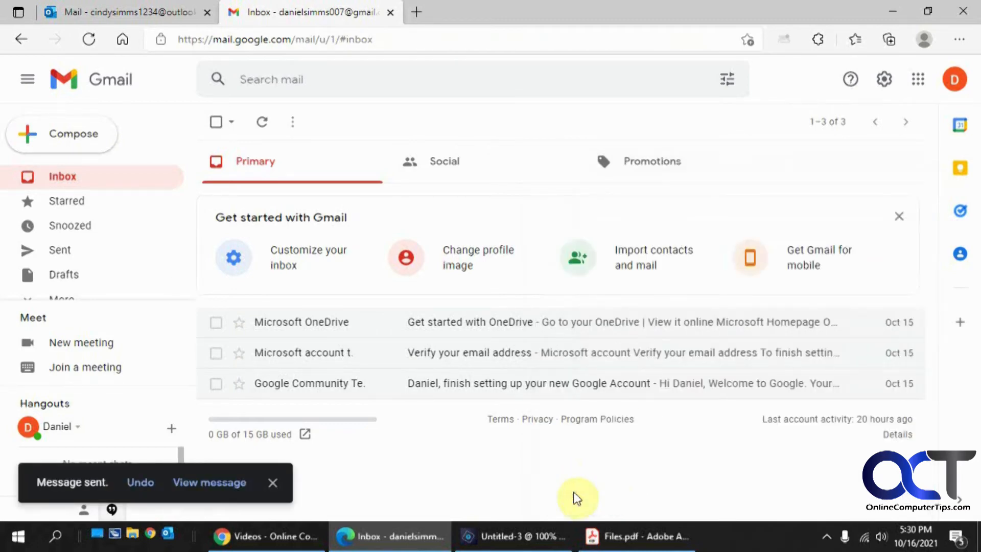
mouse_move(140, 18)
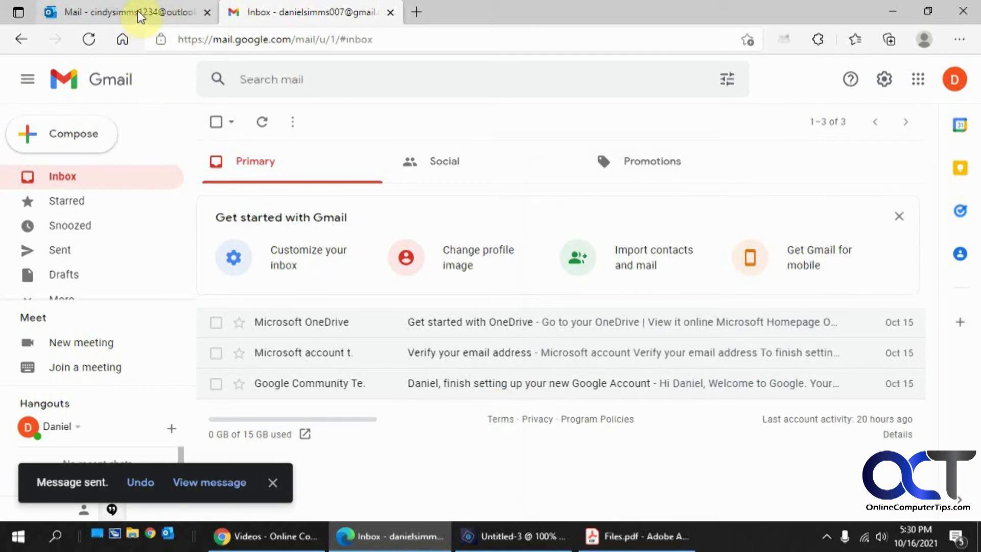
- See 'sales files' in the Outlook.com Inbox, then view Junk Email holding only 'Hi Cindy'
left_click(122, 13)
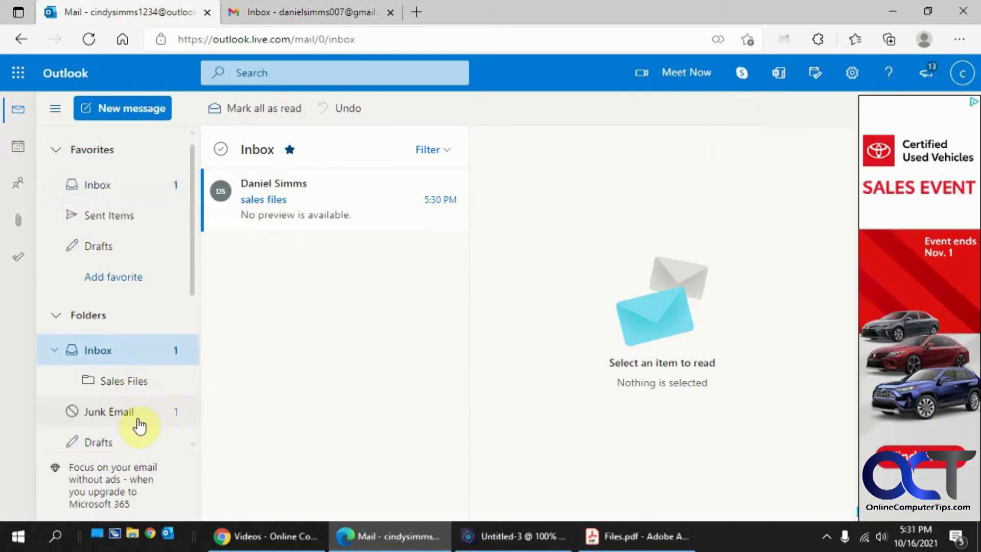
left_click(109, 411)
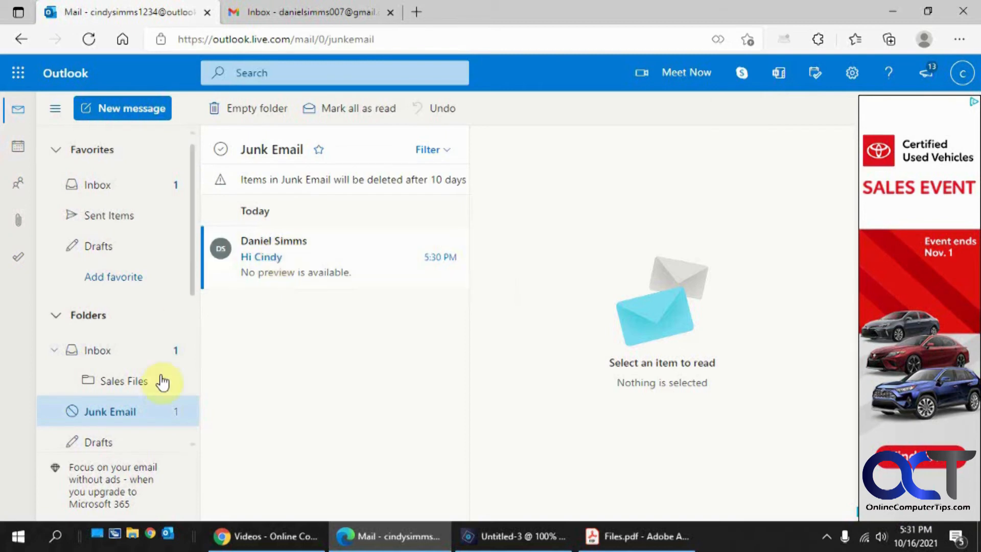
mouse_move(660, 265)
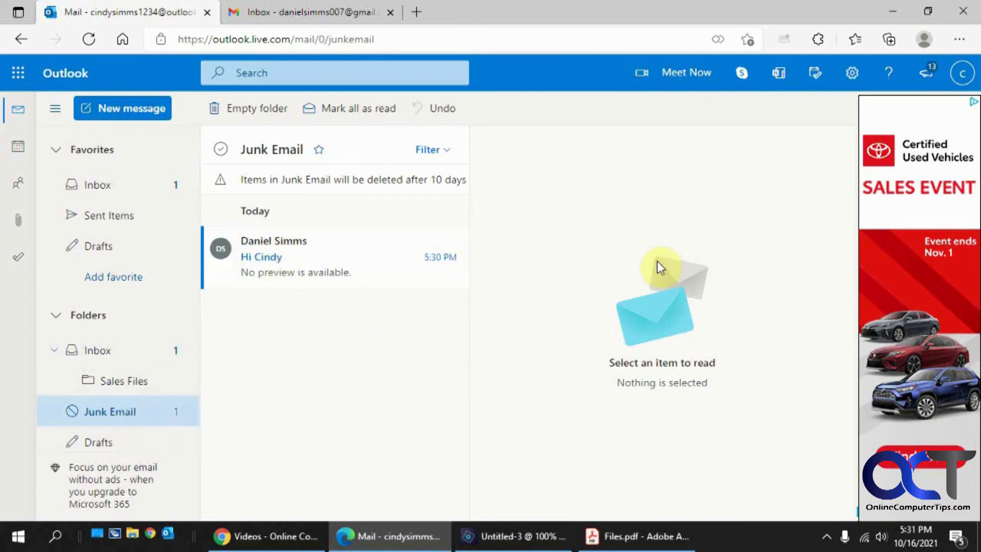
- Return to the Mail > Rules settings listing the enabled Danny rule
left_click(852, 72)
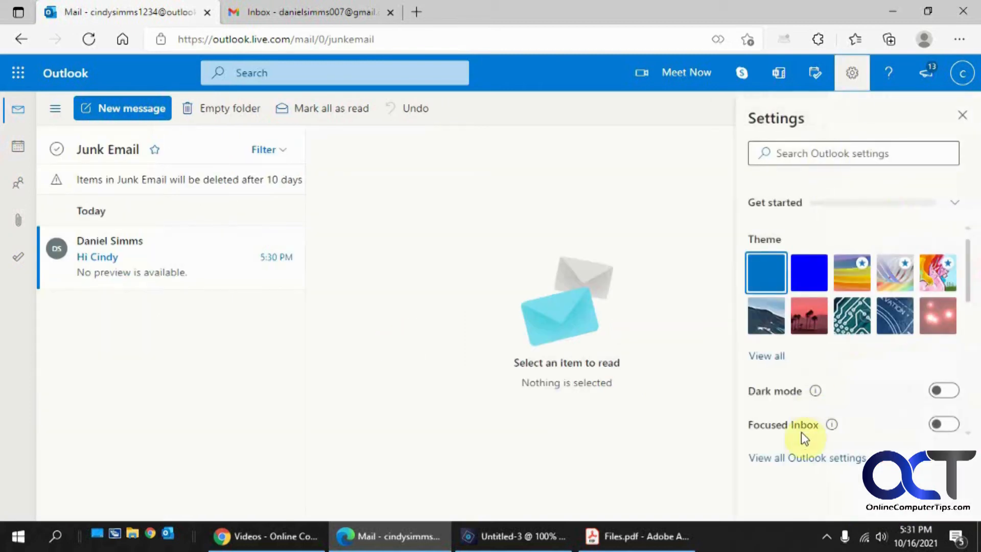
left_click(806, 458)
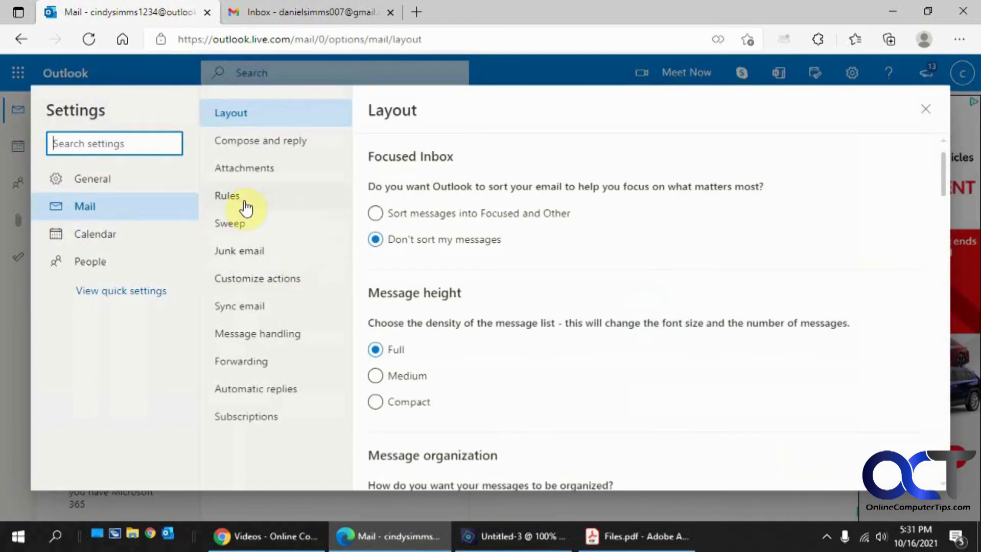
left_click(227, 195)
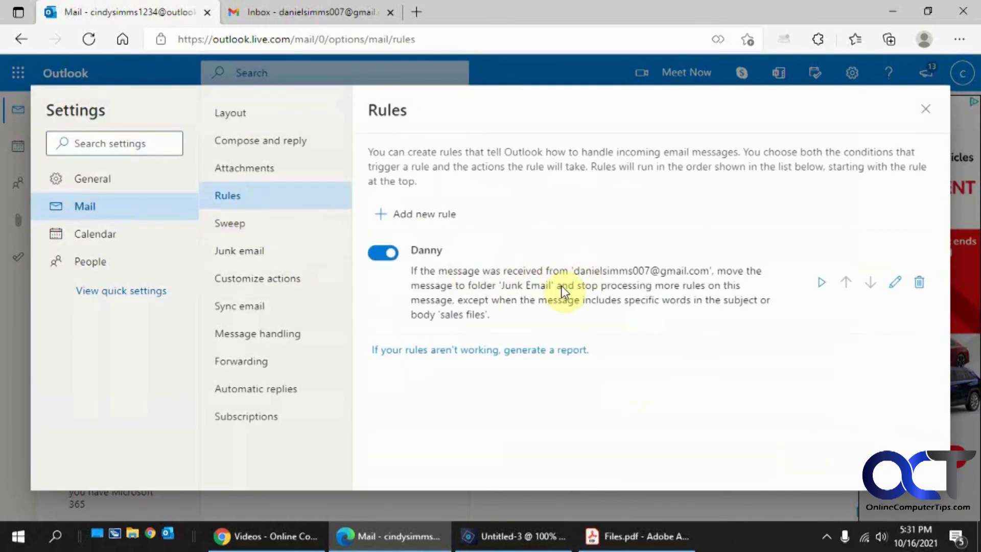
mouse_move(651, 278)
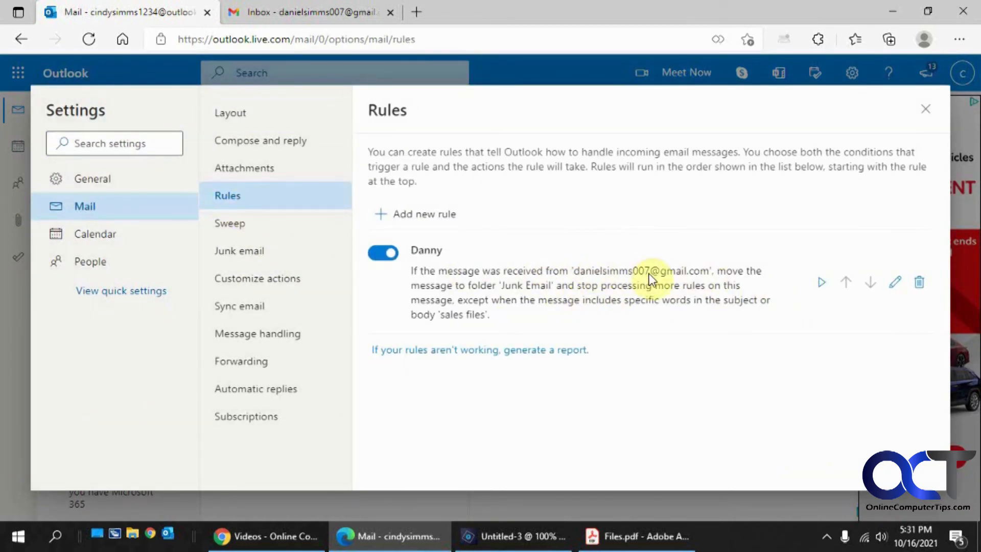
mouse_move(896, 288)
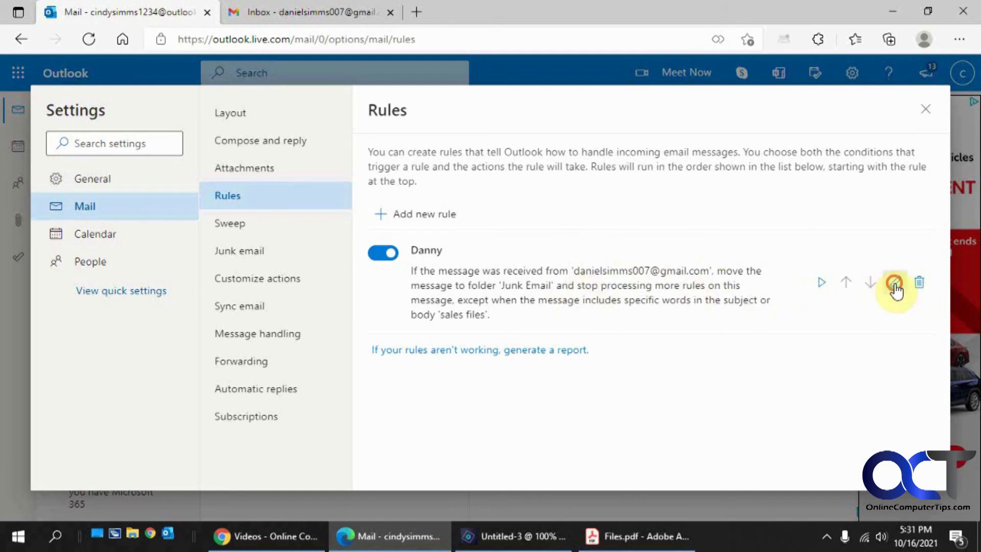
- Edit the Danny rule to review its sender condition, junk action and 'sales files' exception
left_click(894, 282)
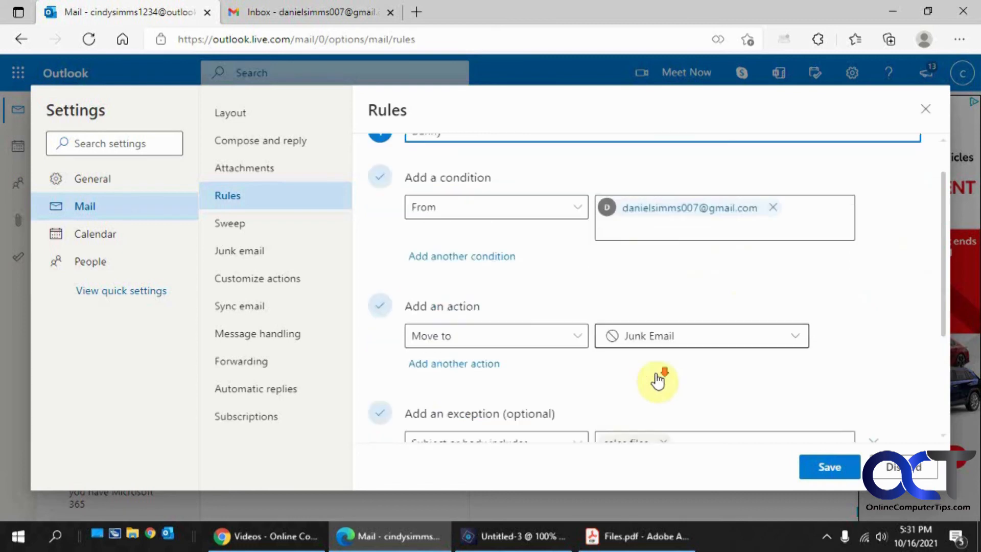
scroll("down", 3)
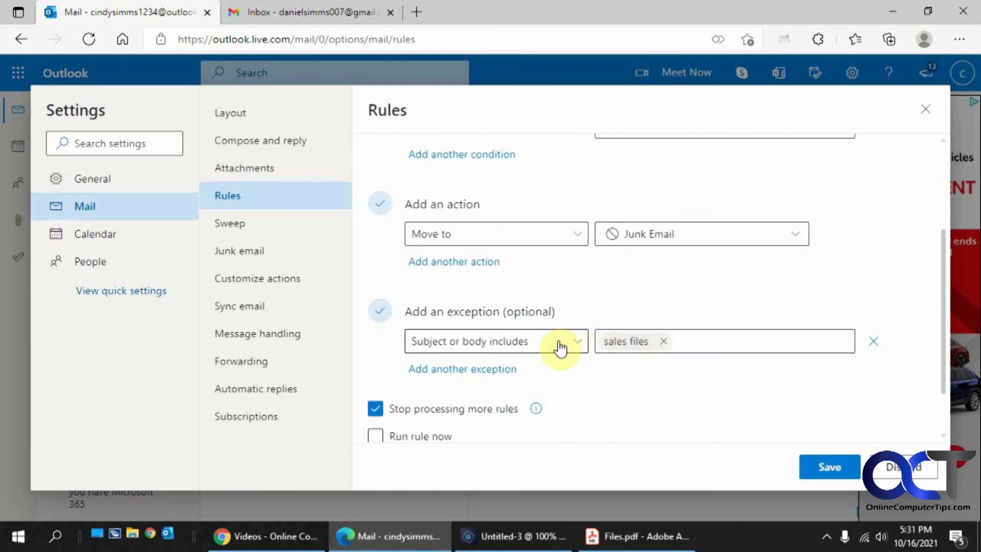
mouse_move(607, 316)
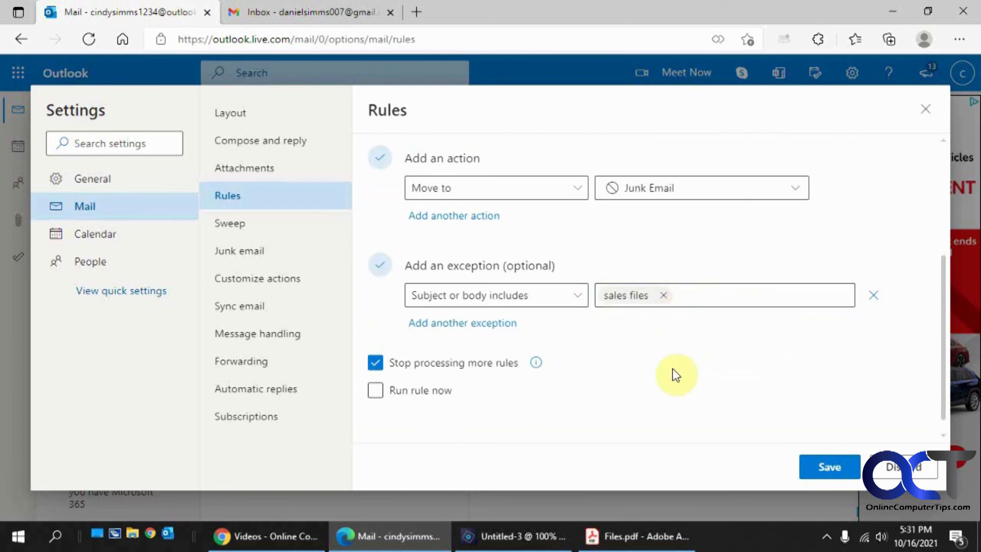
mouse_move(663, 333)
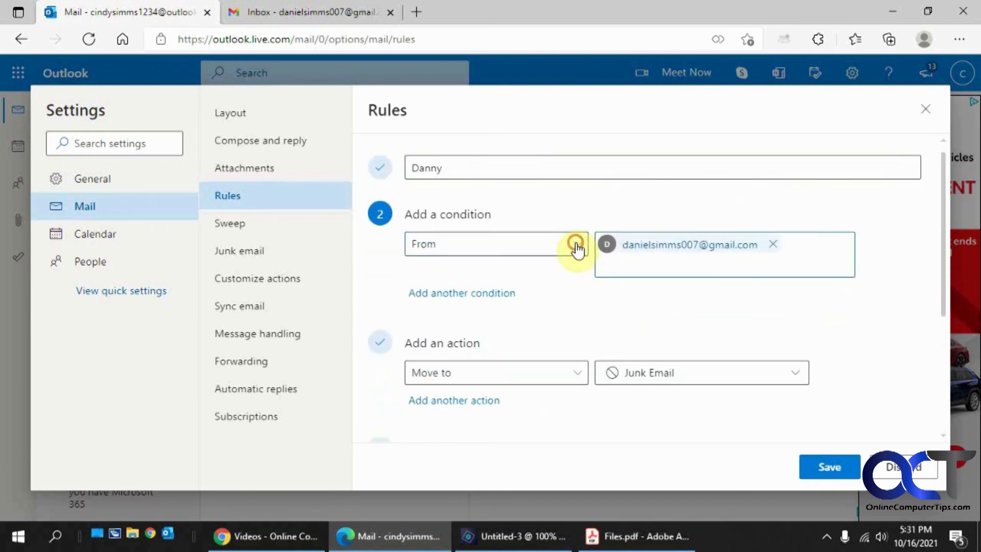
- Expand the 'From' condition list to review alternatives like subject, keywords, importance and attachments
left_click(576, 245)
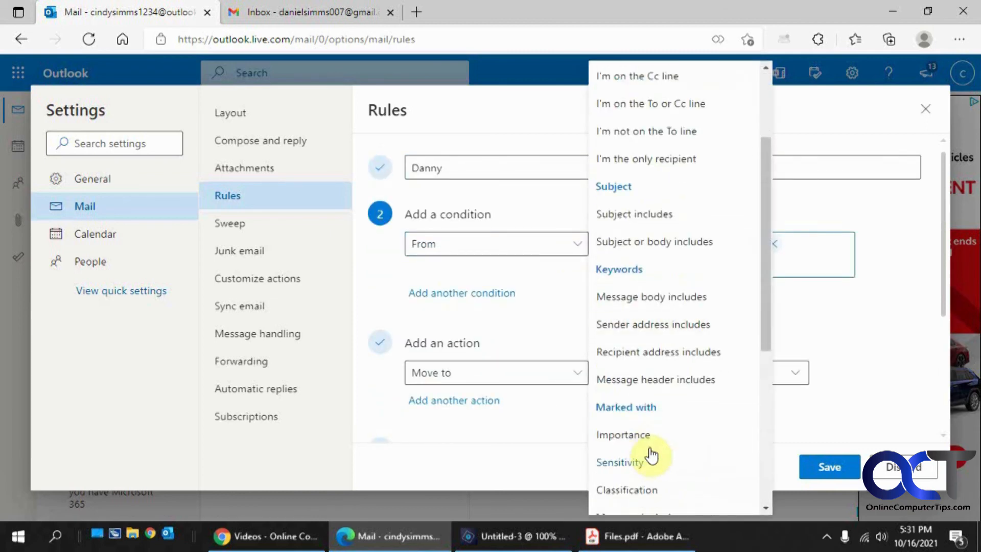
scroll("down", 3)
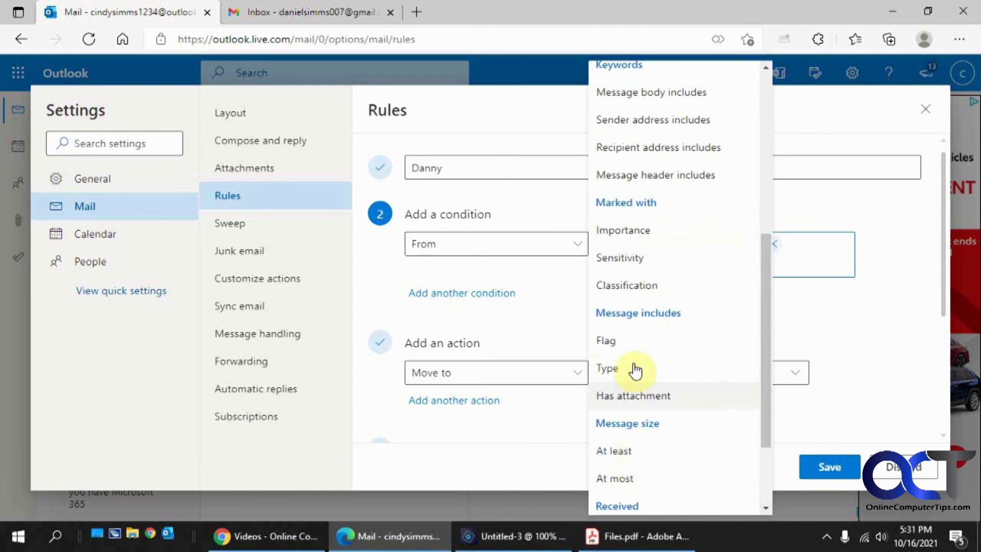
mouse_move(638, 293)
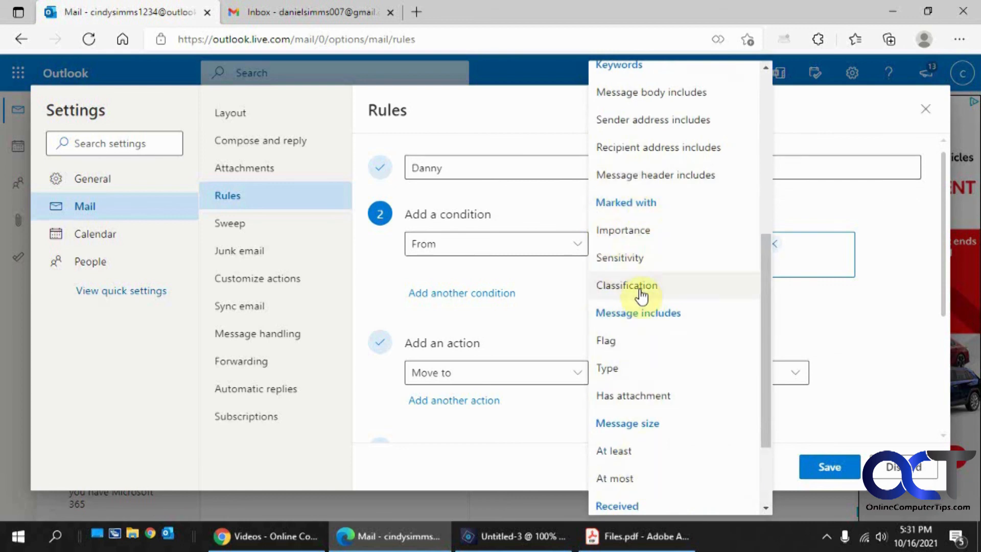
mouse_move(798, 301)
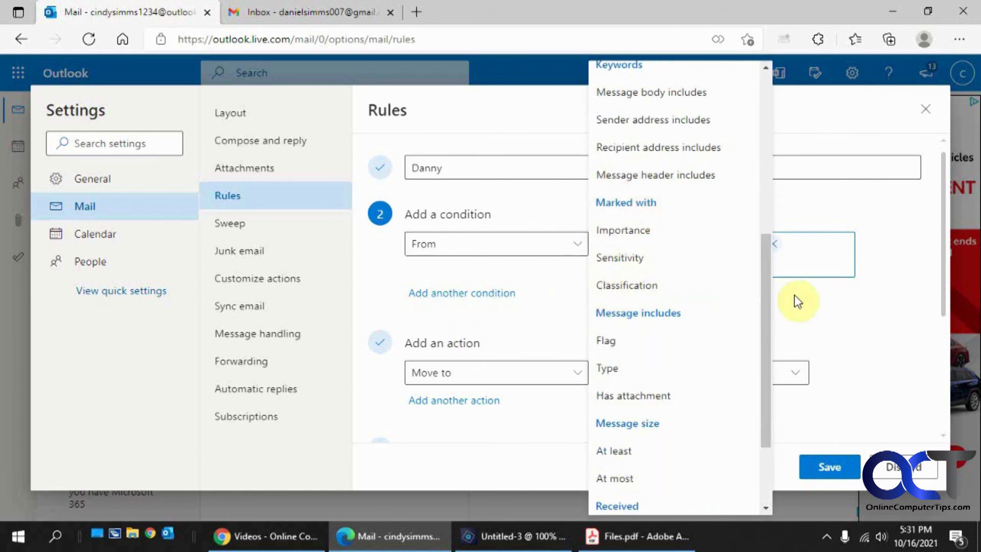